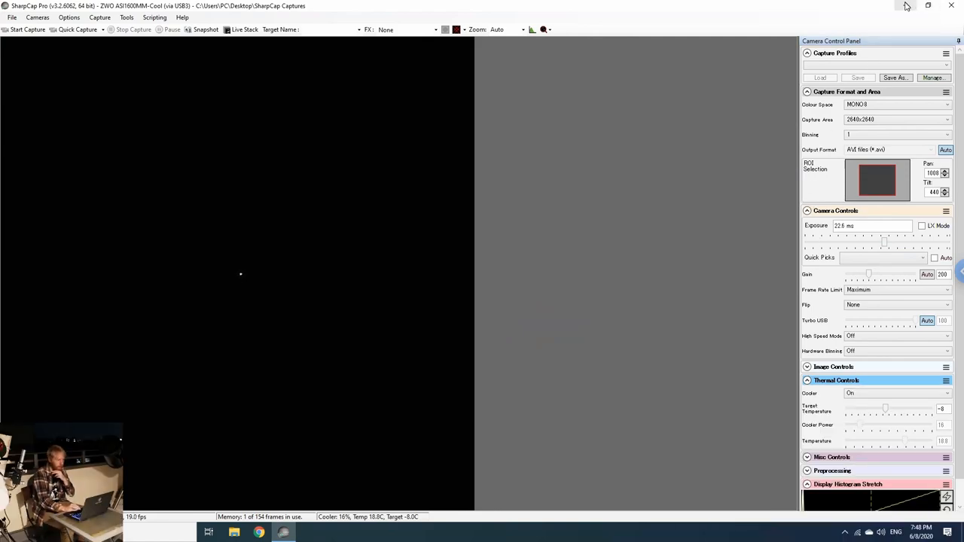
Minimize SharpCap and launch SkyTrack from its desktop icon to the satellites overview.
{"action": "left_click", "coordinate": [928, 6]}
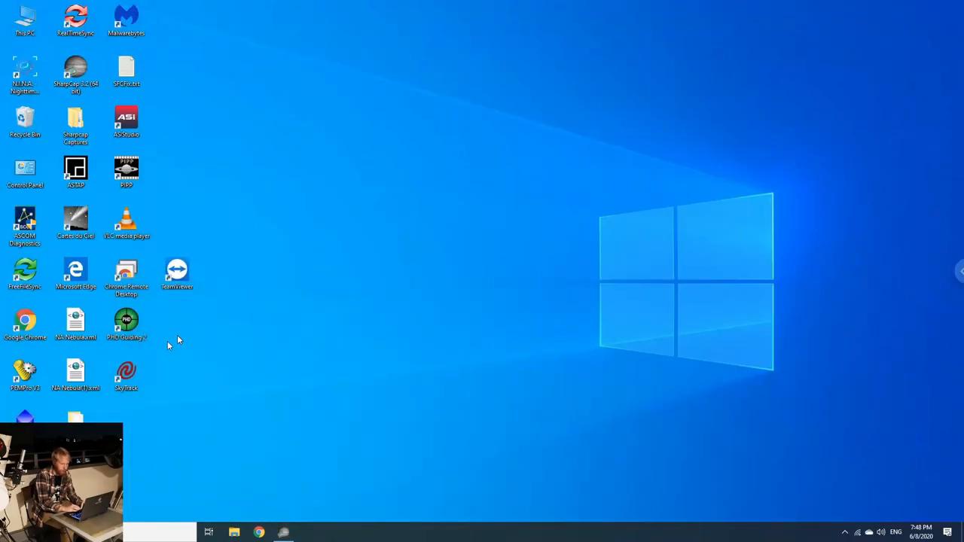
{"action": "double_click", "coordinate": [127, 372]}
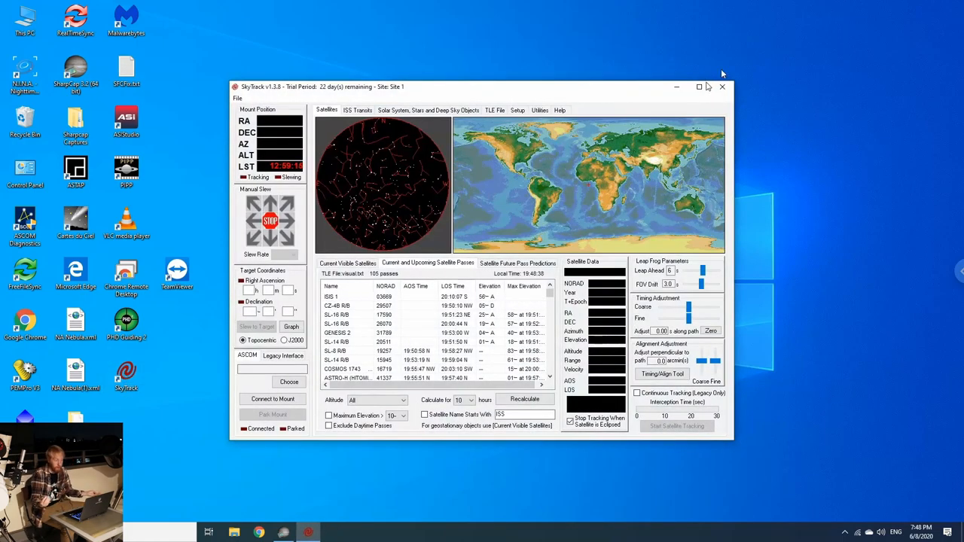
{"action": "left_click", "coordinate": [699, 86]}
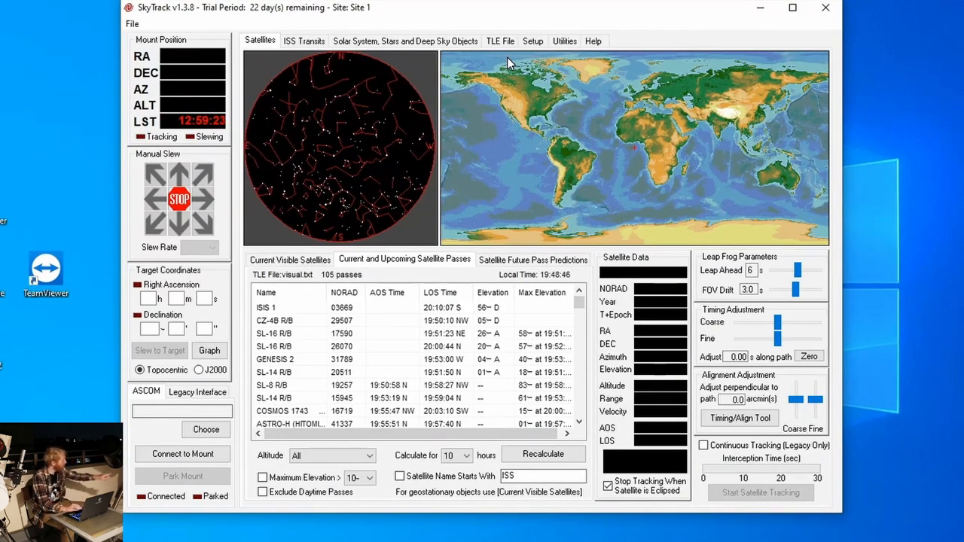
{"action": "mouse_move", "coordinate": [500, 42]}
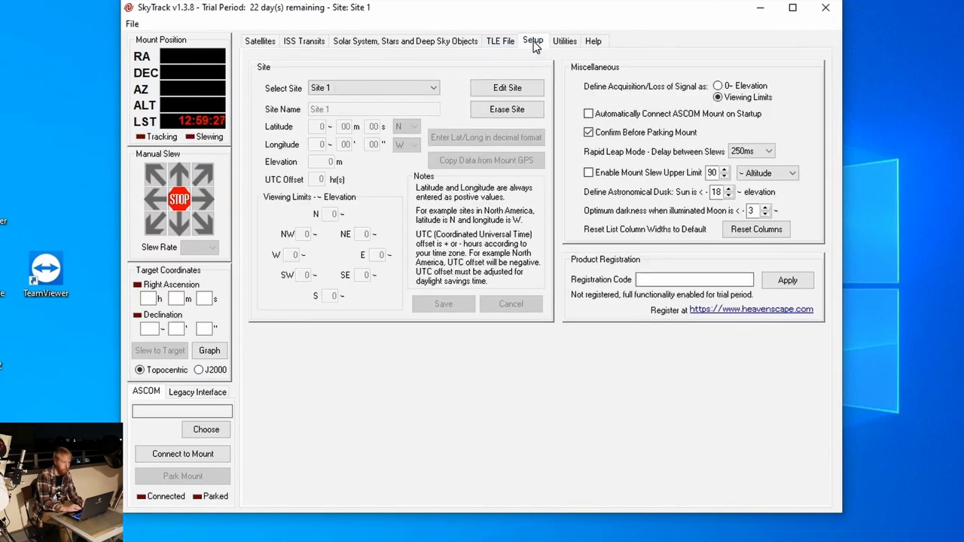
Edit Site 1 on the Setup tab and name it Tokyo.
{"action": "left_click", "coordinate": [434, 87]}
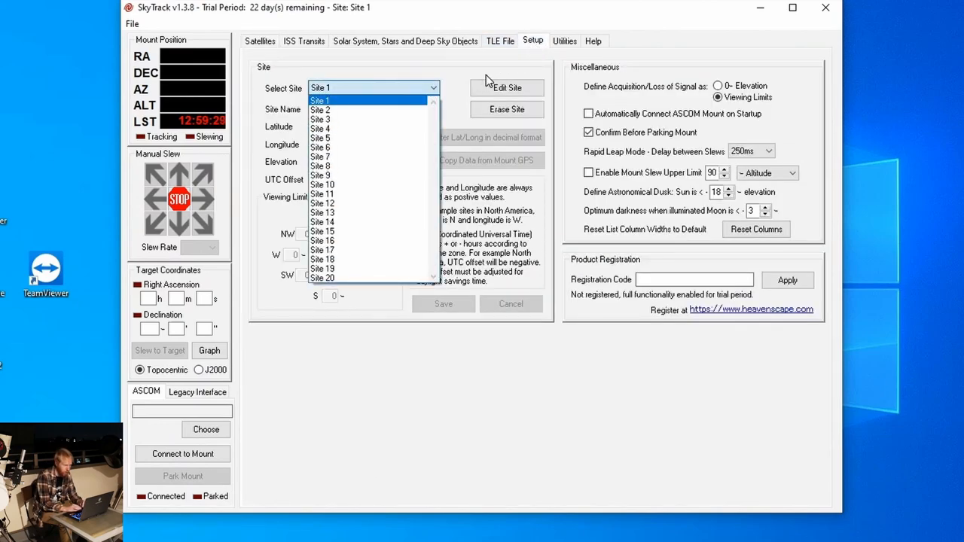
{"action": "left_click", "coordinate": [320, 99]}
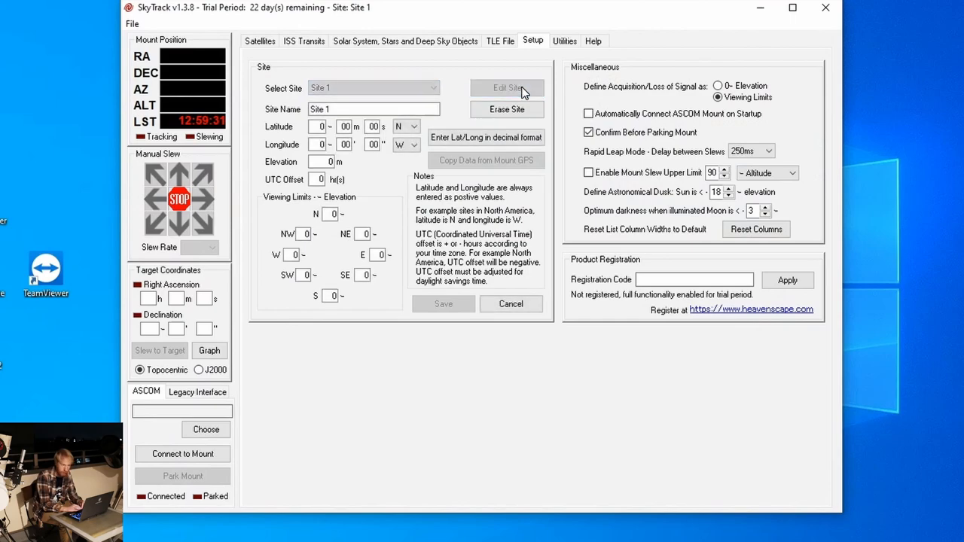
{"action": "left_click", "coordinate": [506, 87]}
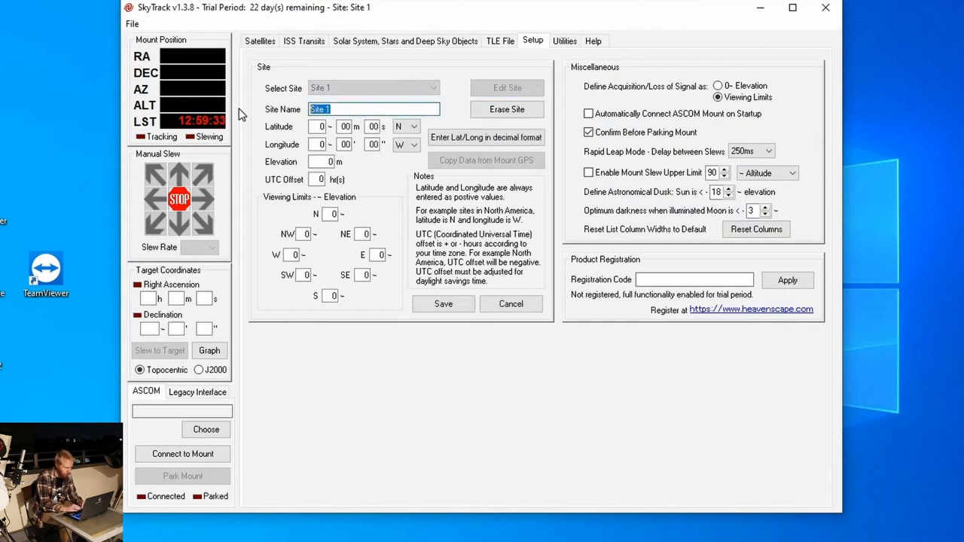
{"action": "type", "text": "Tokyo"}
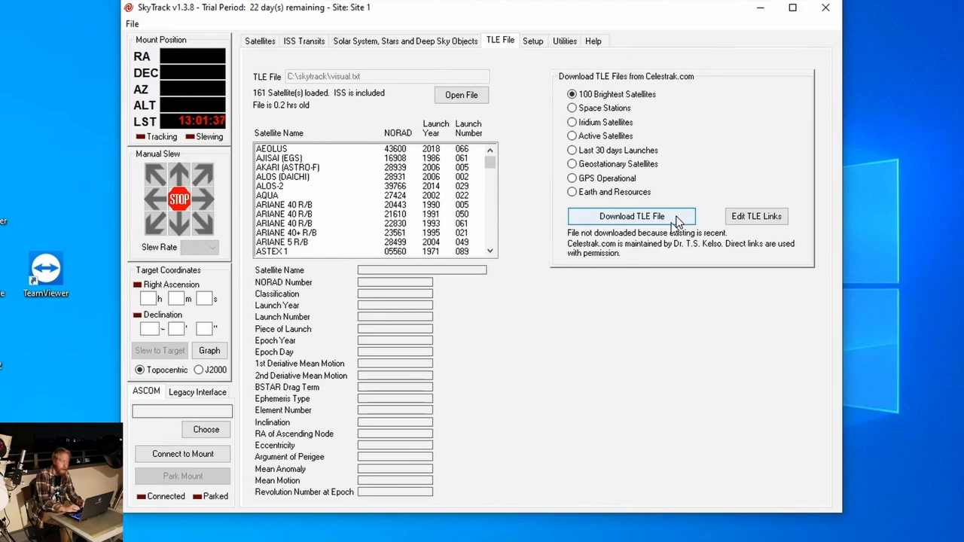
Download a fresh TLE file, recalculate upcoming passes and select ISS 1 for live position data.
{"action": "left_click", "coordinate": [631, 217]}
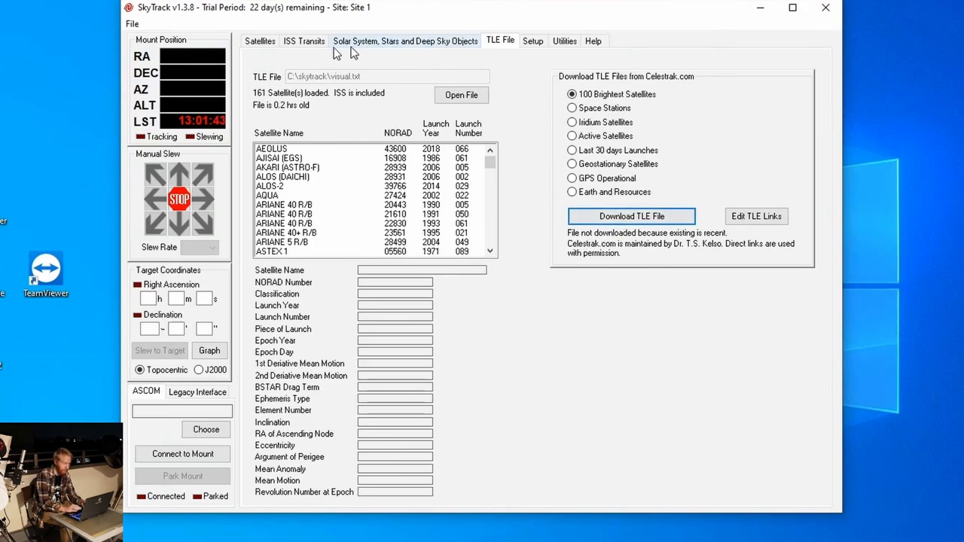
{"action": "left_click", "coordinate": [259, 41]}
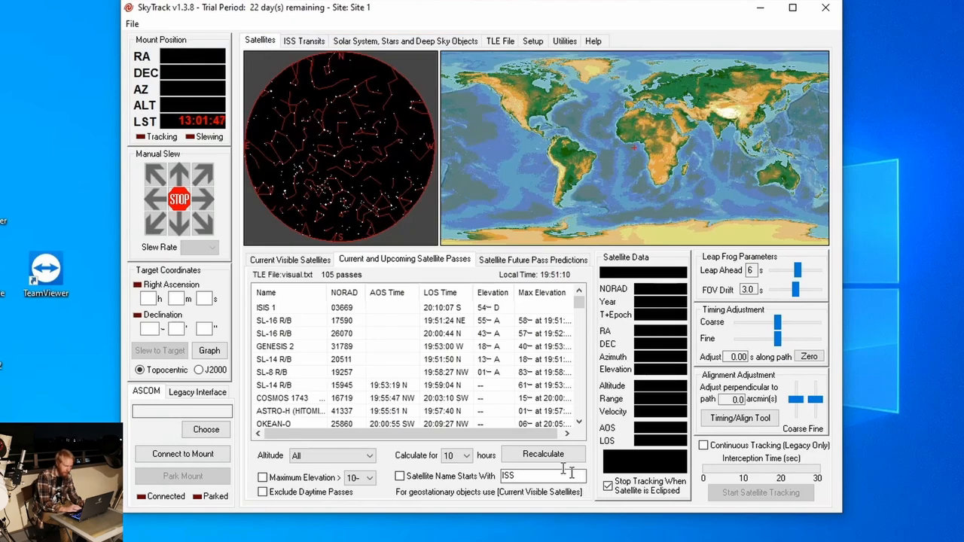
{"action": "left_click", "coordinate": [542, 453]}
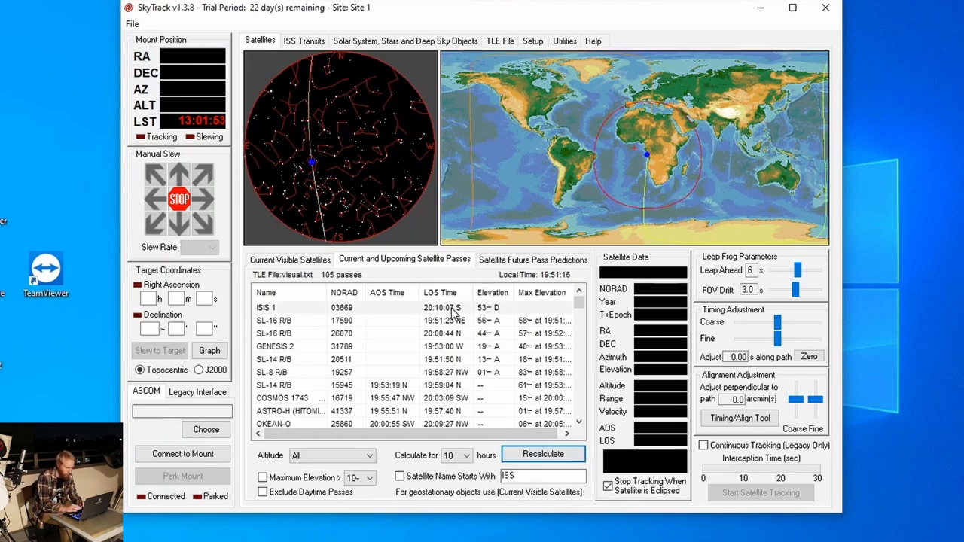
{"action": "left_click", "coordinate": [287, 307]}
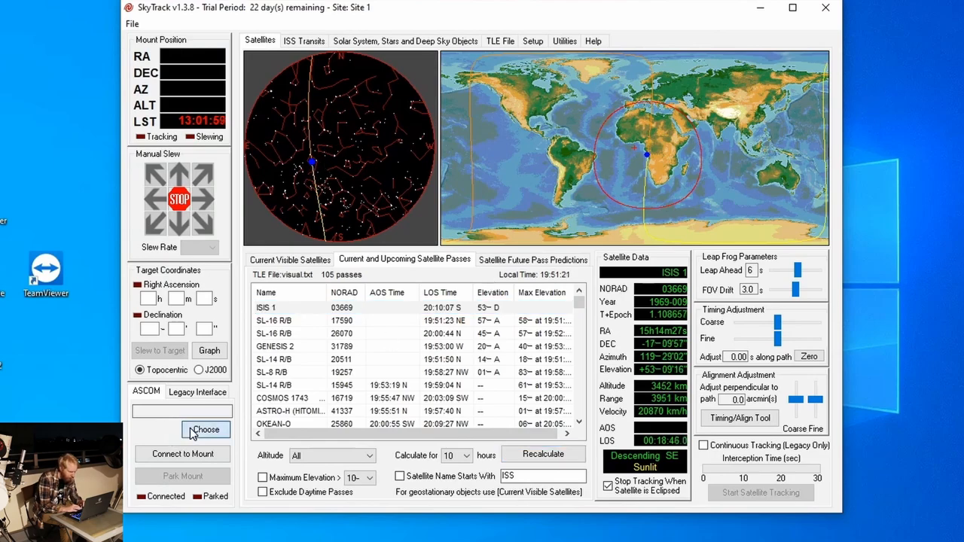
Choose EQMOD ASCOM HEQ5/6 as the mount in the ASCOM Telescope Chooser.
{"action": "left_click", "coordinate": [205, 429]}
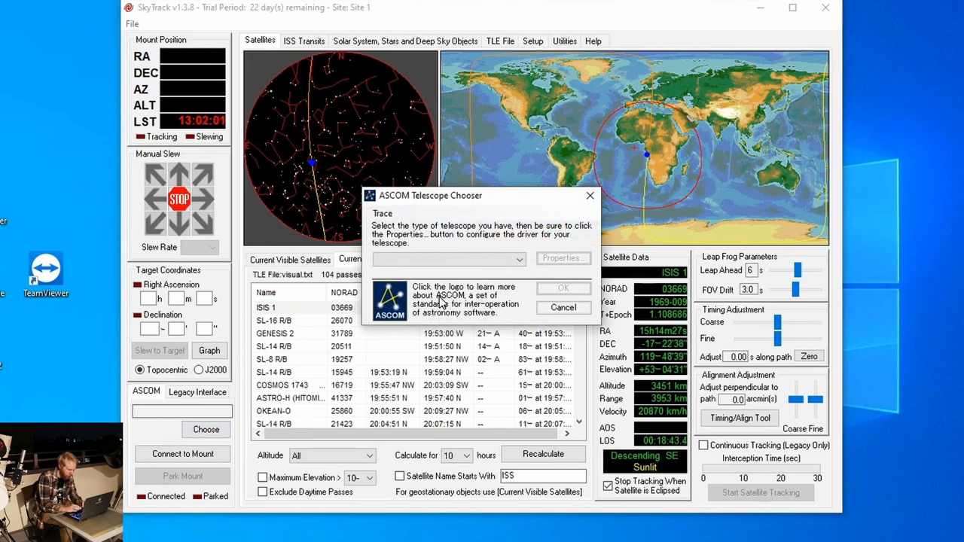
{"action": "left_click", "coordinate": [518, 260]}
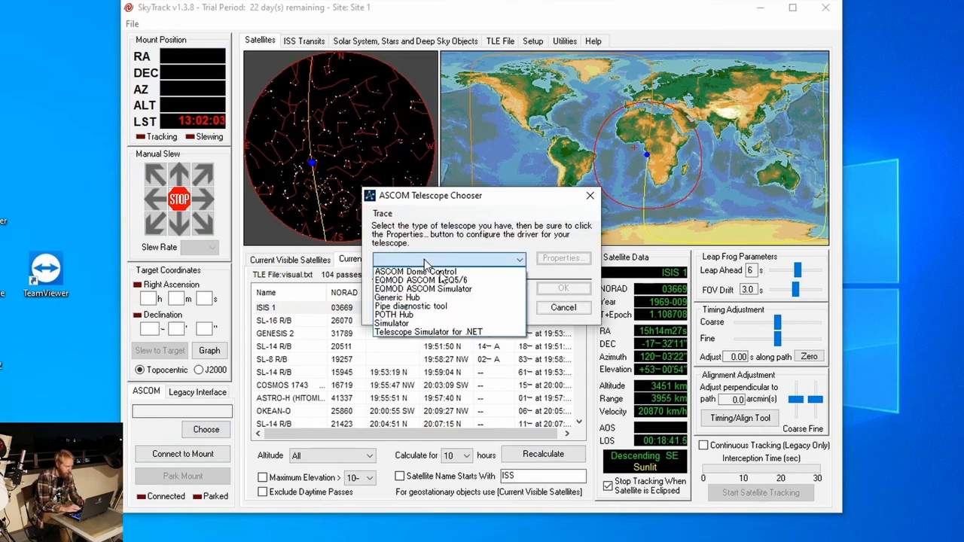
{"action": "left_click", "coordinate": [421, 278]}
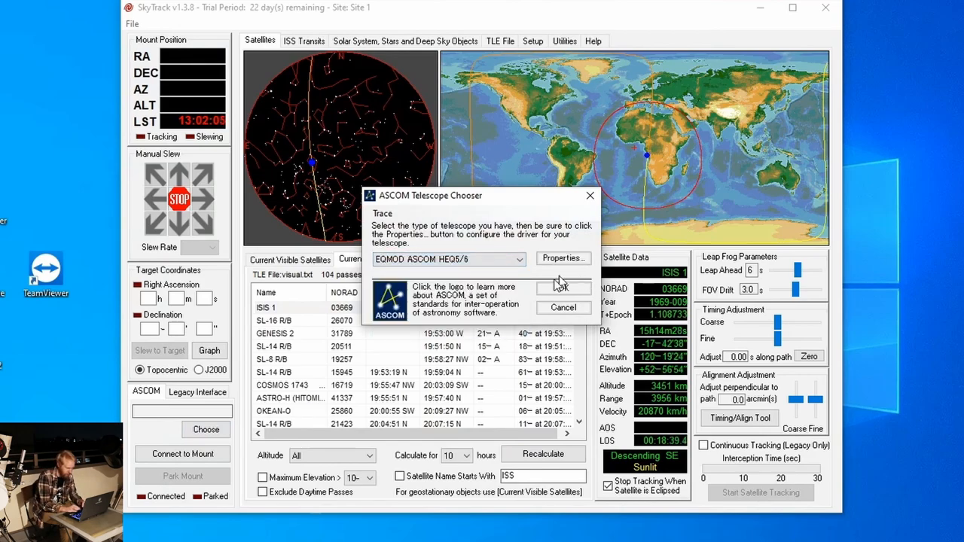
{"action": "left_click", "coordinate": [564, 288]}
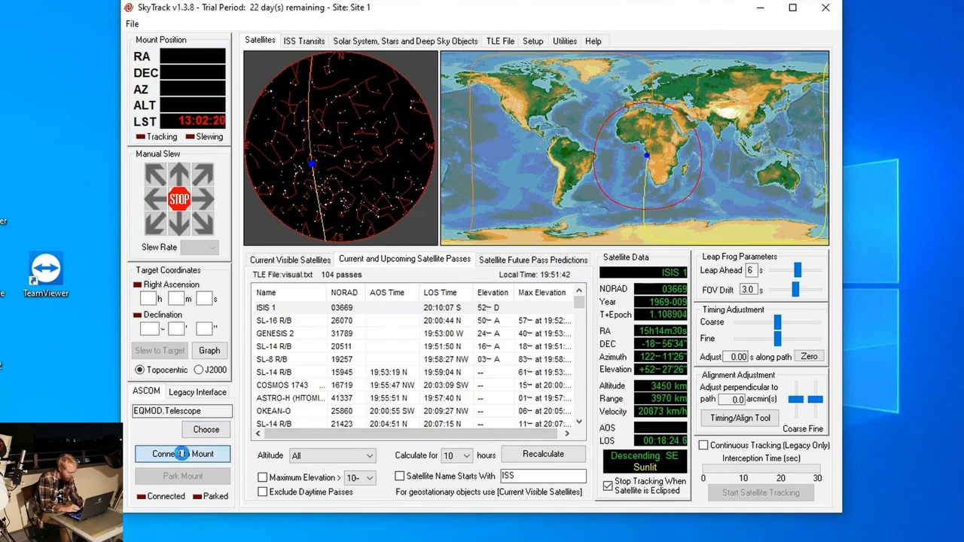
Connect to the mount, accept the UTC offset warning and recalculate passes for Tokyo.
{"action": "left_click", "coordinate": [182, 454]}
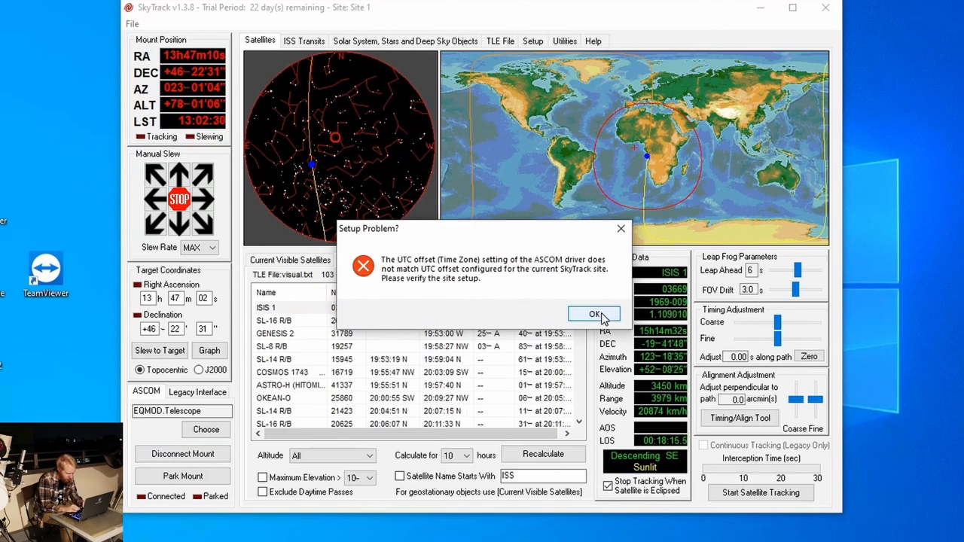
{"action": "left_click", "coordinate": [593, 315]}
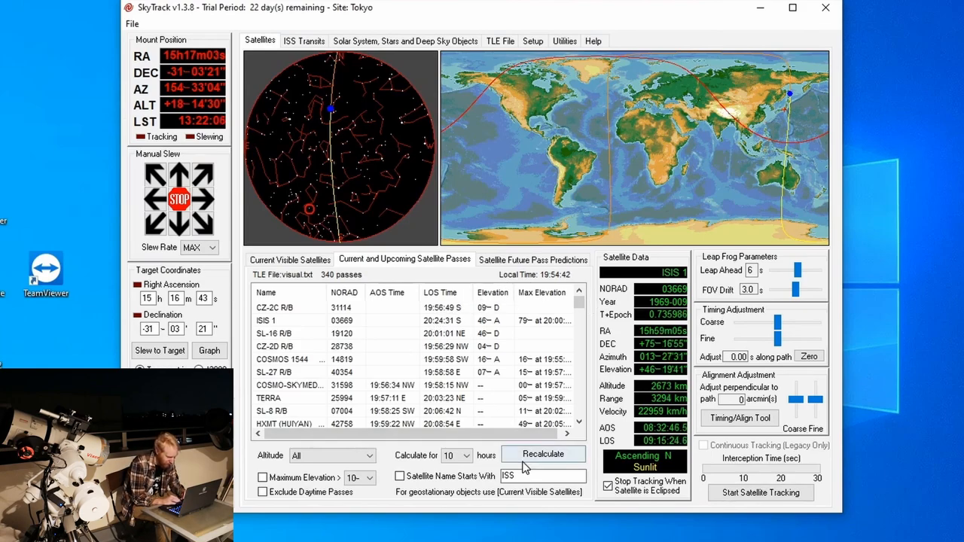
{"action": "left_click", "coordinate": [543, 453]}
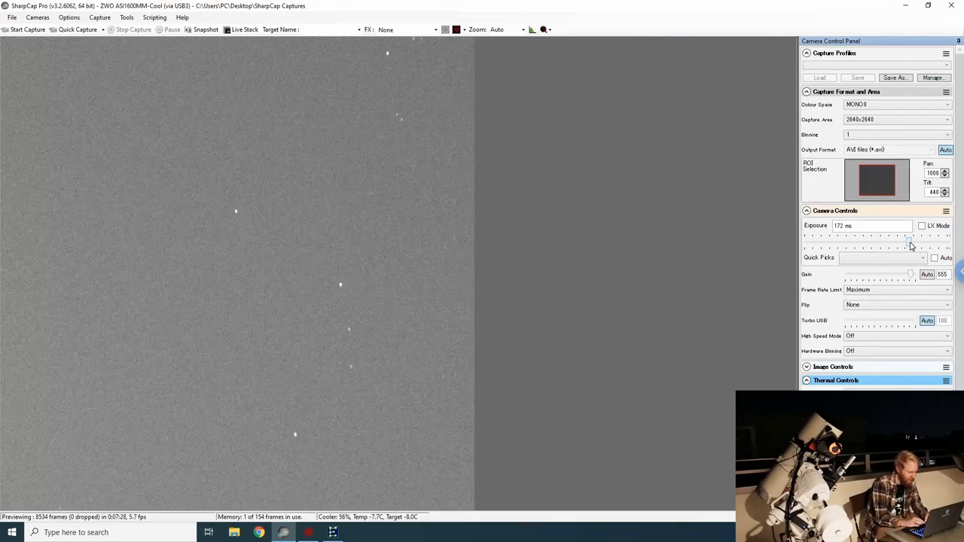
{"action": "mouse_move", "coordinate": [702, 241]}
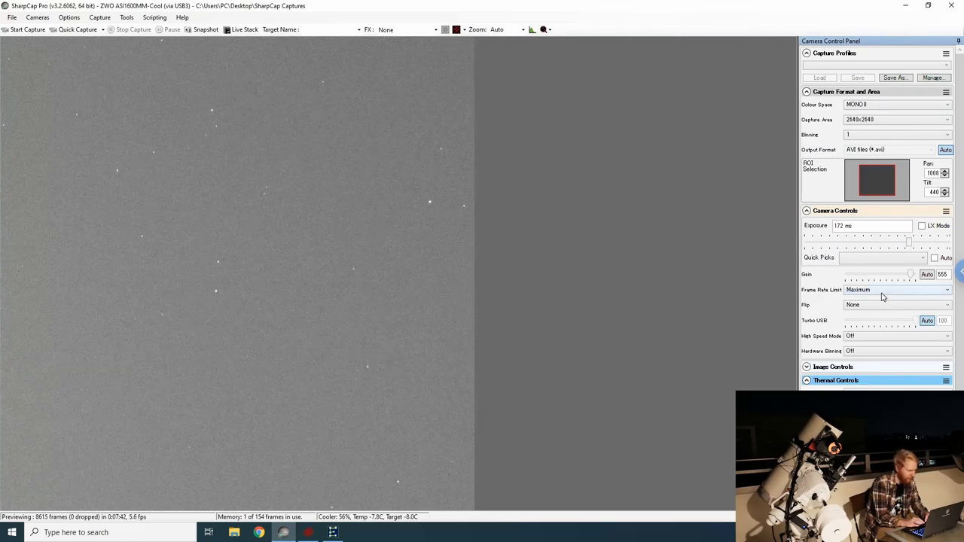
{"action": "mouse_move", "coordinate": [633, 203]}
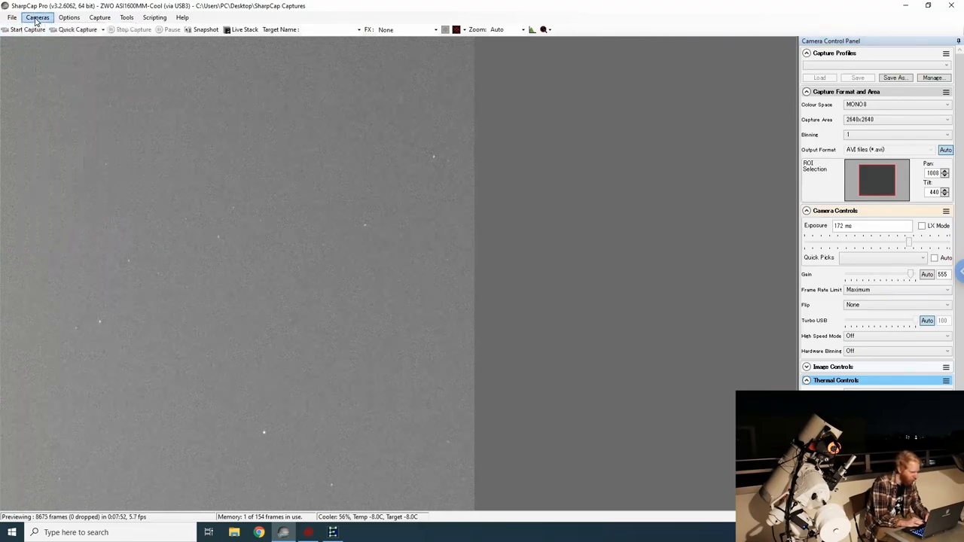
{"action": "left_click", "coordinate": [37, 18]}
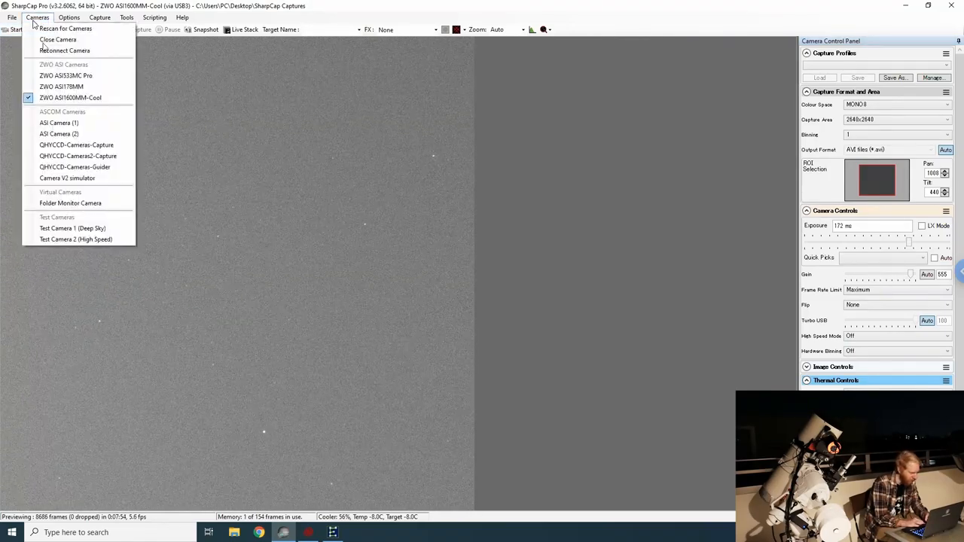
{"action": "mouse_move", "coordinate": [66, 76]}
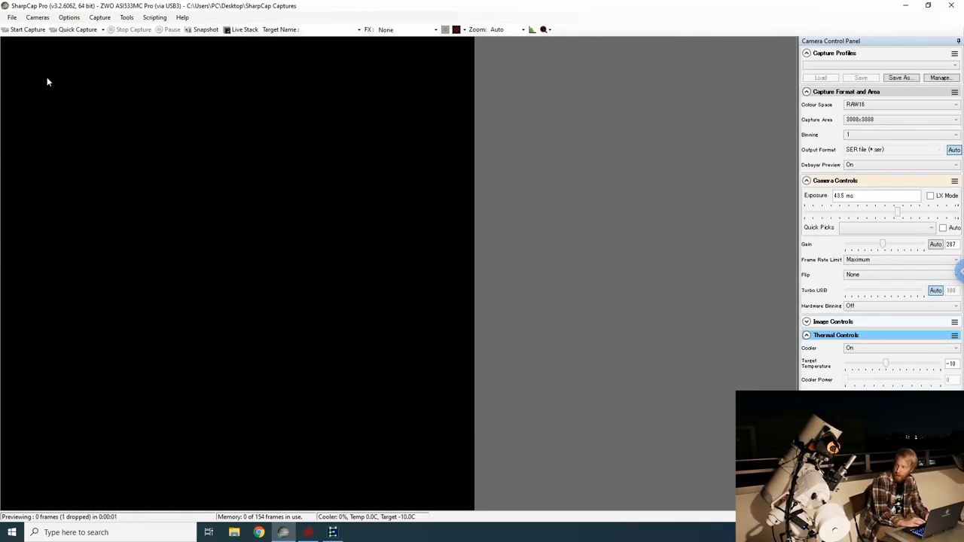
{"action": "mouse_move", "coordinate": [283, 211]}
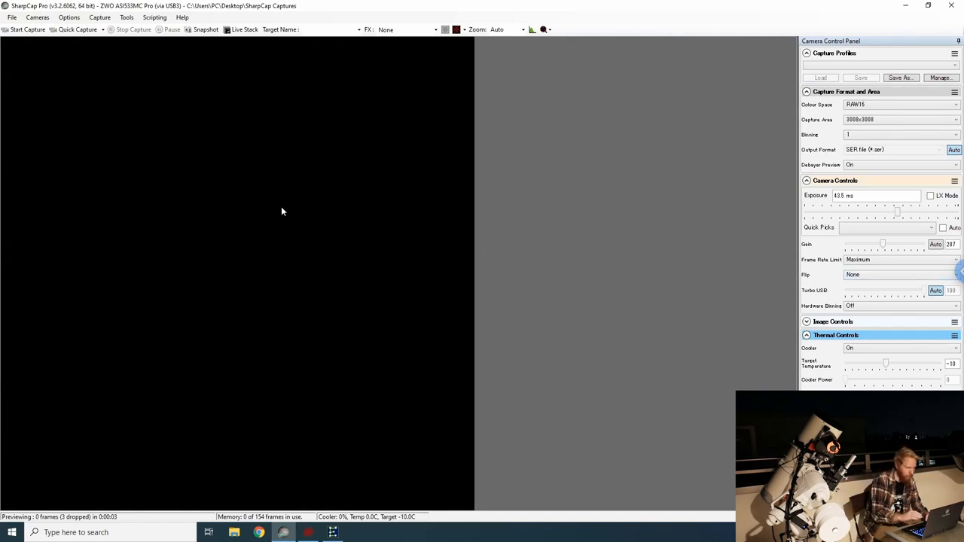
{"action": "mouse_move", "coordinate": [87, 47]}
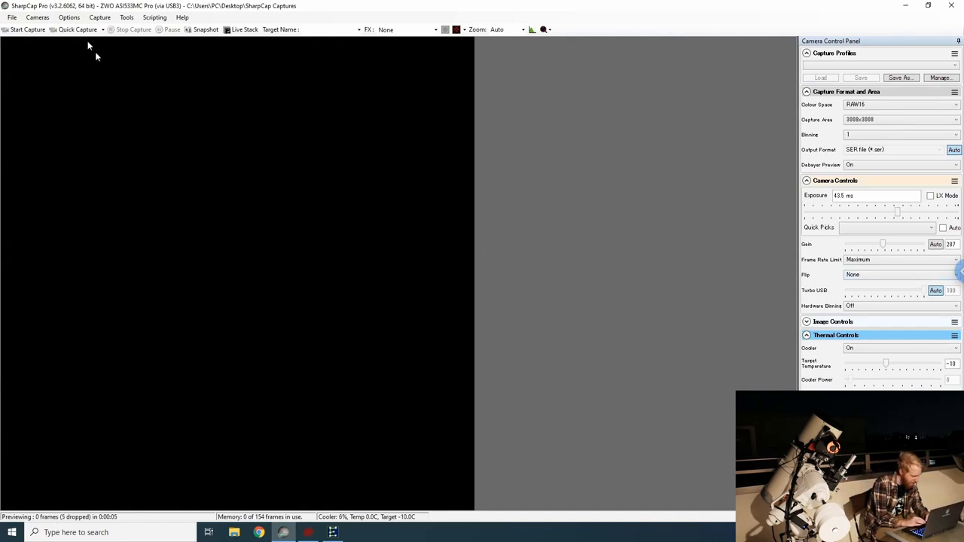
{"action": "left_click", "coordinate": [183, 18]}
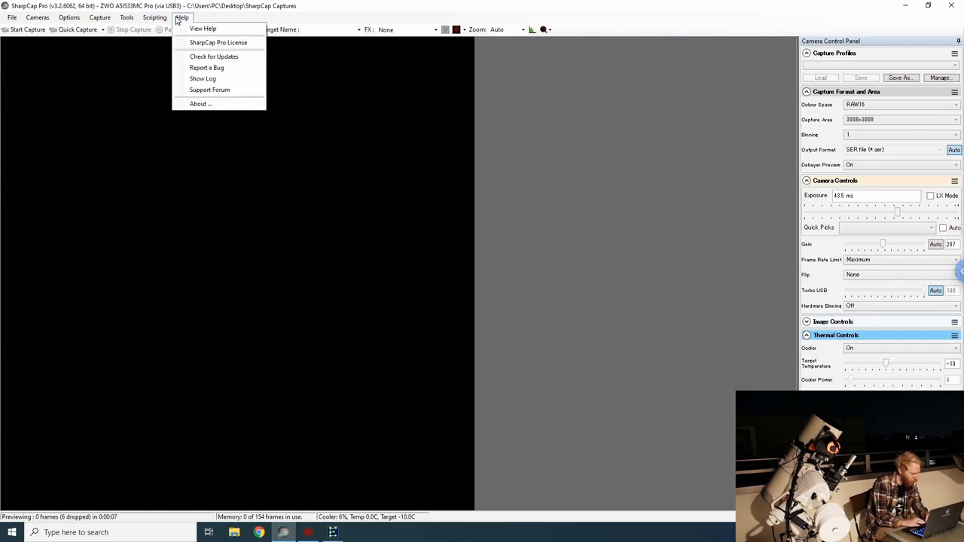
{"action": "left_click", "coordinate": [36, 18]}
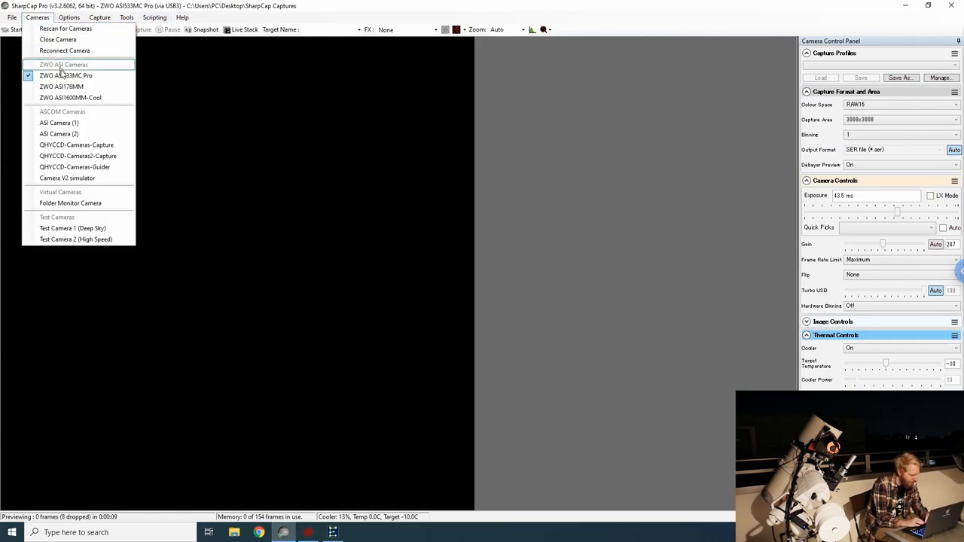
{"action": "left_click", "coordinate": [60, 85]}
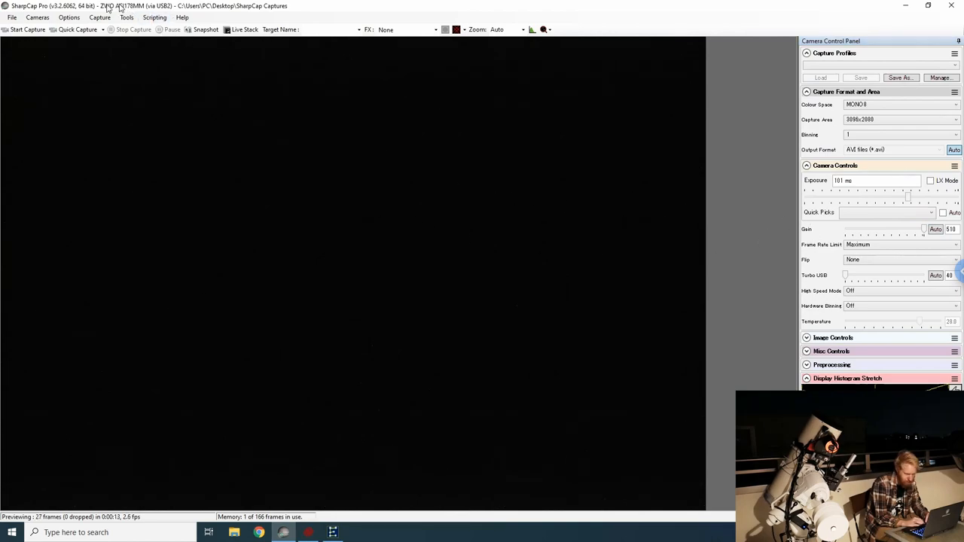
{"action": "left_click", "coordinate": [36, 16]}
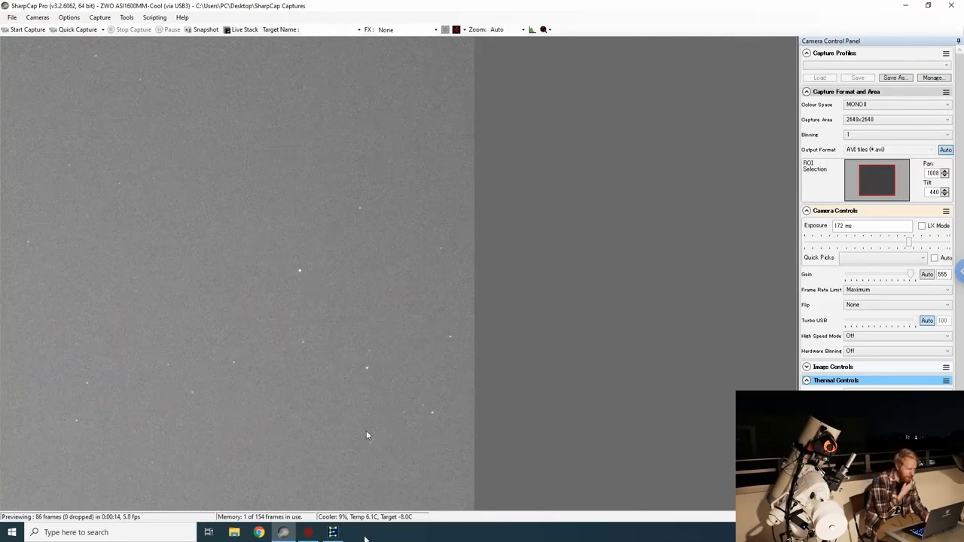
{"action": "mouse_move", "coordinate": [730, 274]}
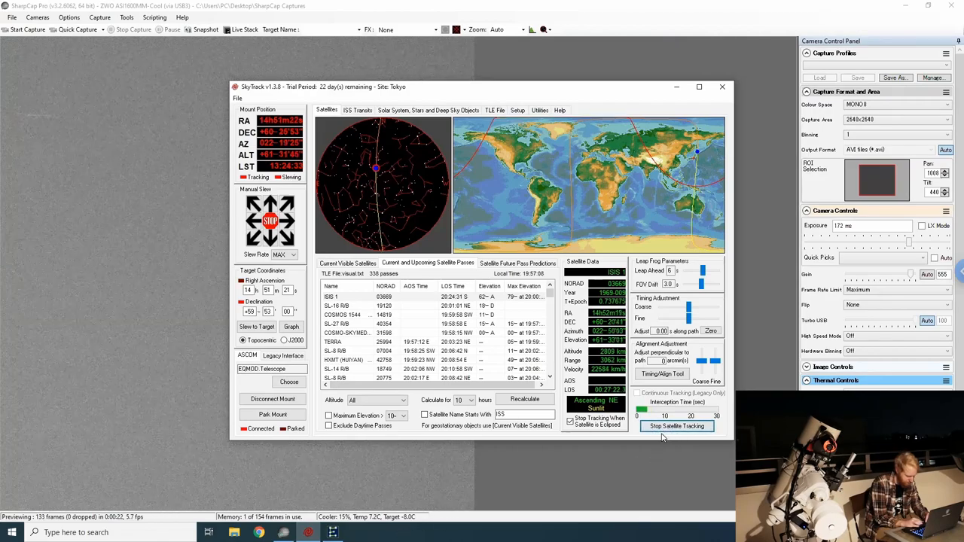
Stop satellite tracking, check the EQMOD panel and switch back toward the camera view.
{"action": "left_click", "coordinate": [676, 425]}
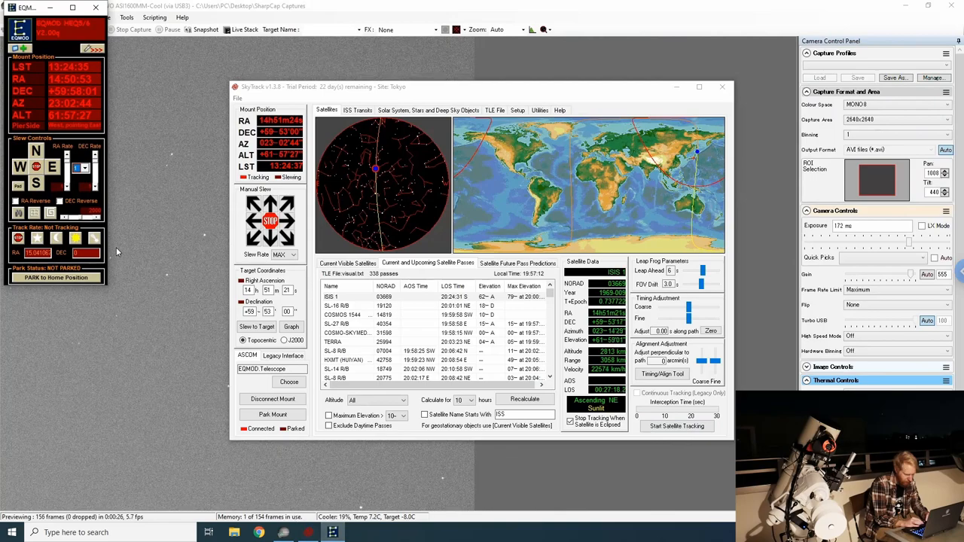
{"action": "left_click", "coordinate": [37, 238]}
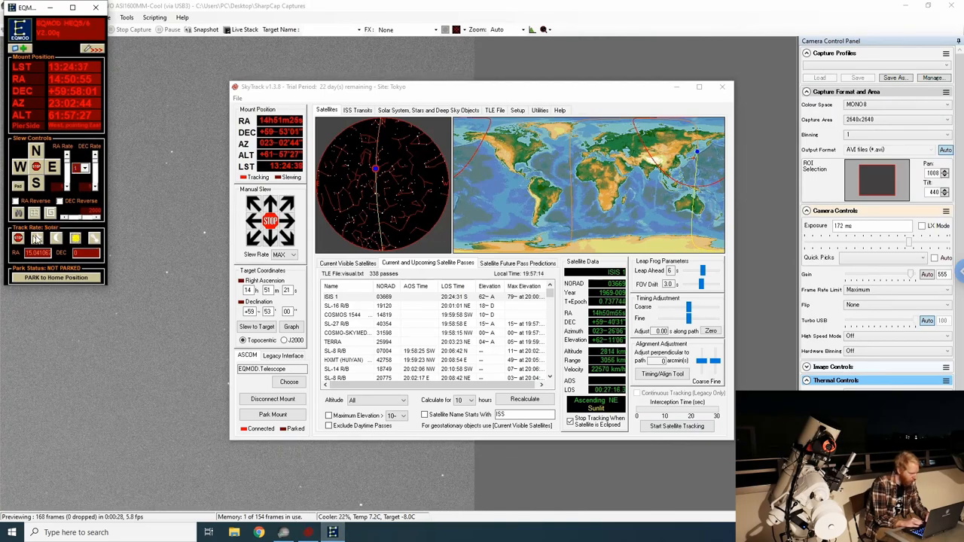
{"action": "left_click", "coordinate": [36, 238]}
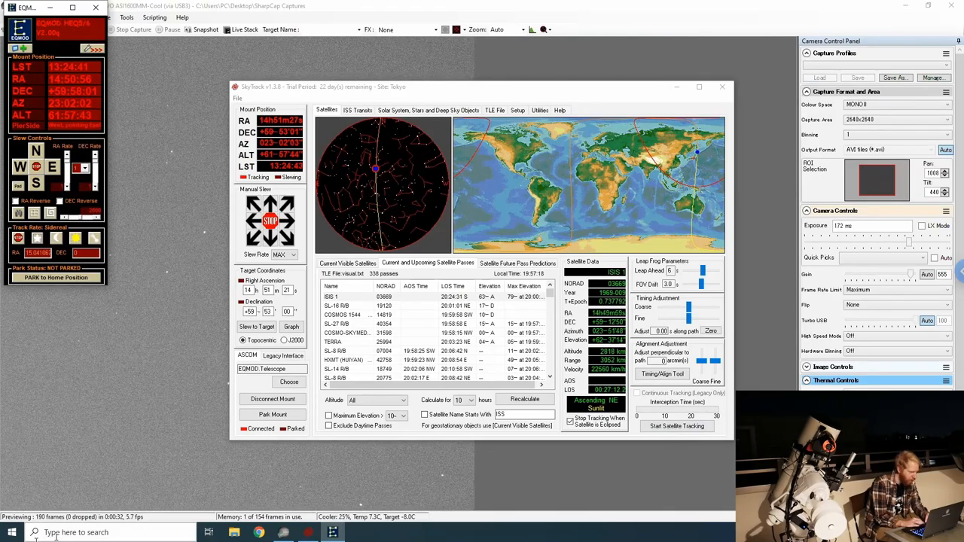
{"action": "type", "text": "n"}
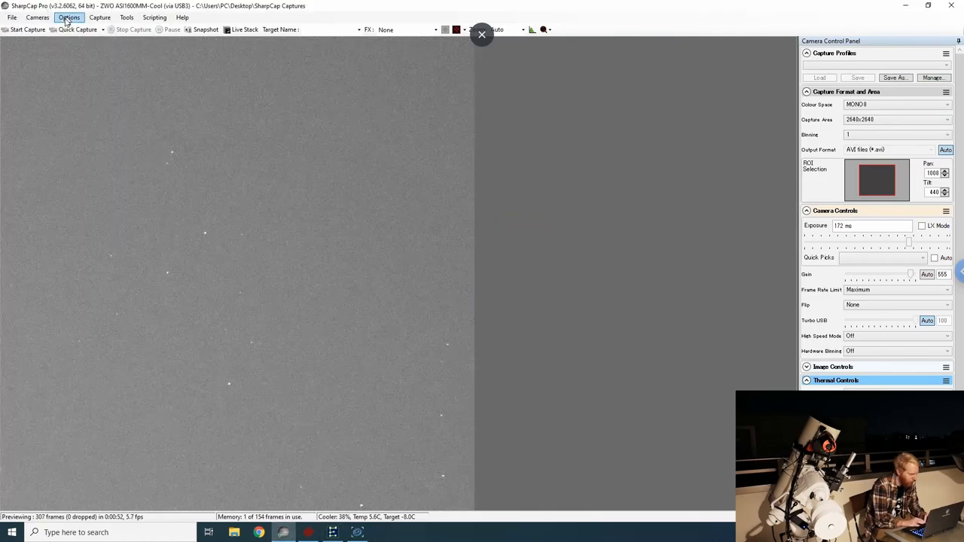
{"action": "left_click", "coordinate": [36, 18]}
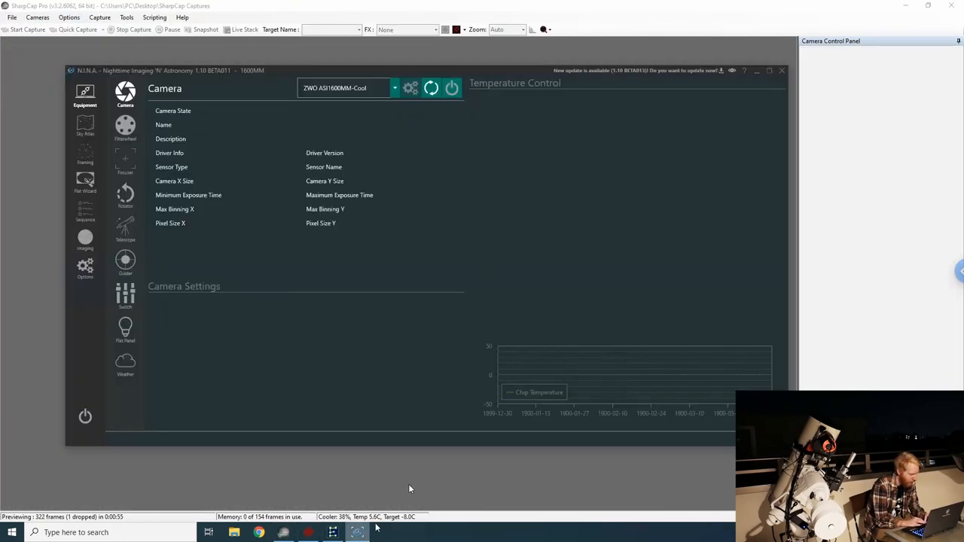
Connect the camera and the EQMOD telescope on the N.I.N.A. Equipment pages.
{"action": "left_click", "coordinate": [452, 88]}
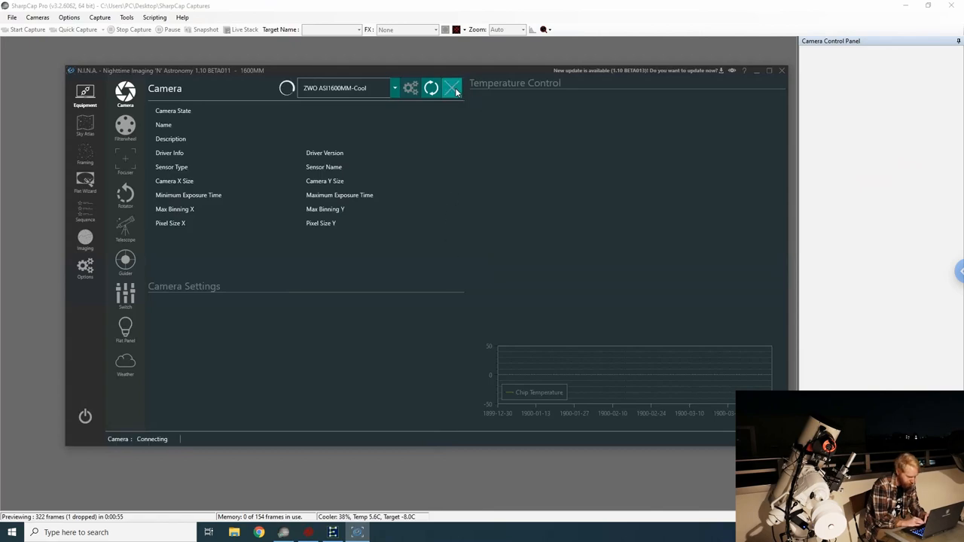
{"action": "left_click", "coordinate": [125, 229]}
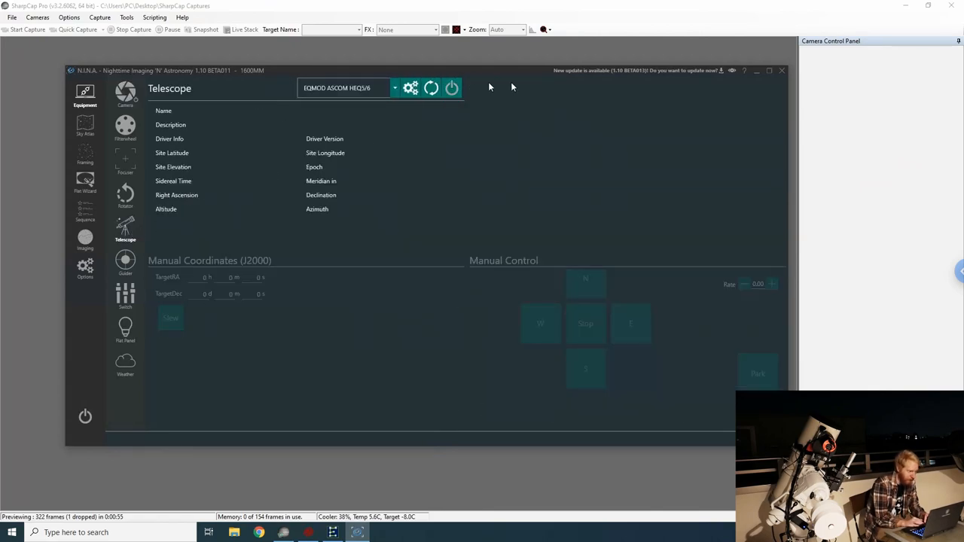
{"action": "left_click", "coordinate": [452, 88]}
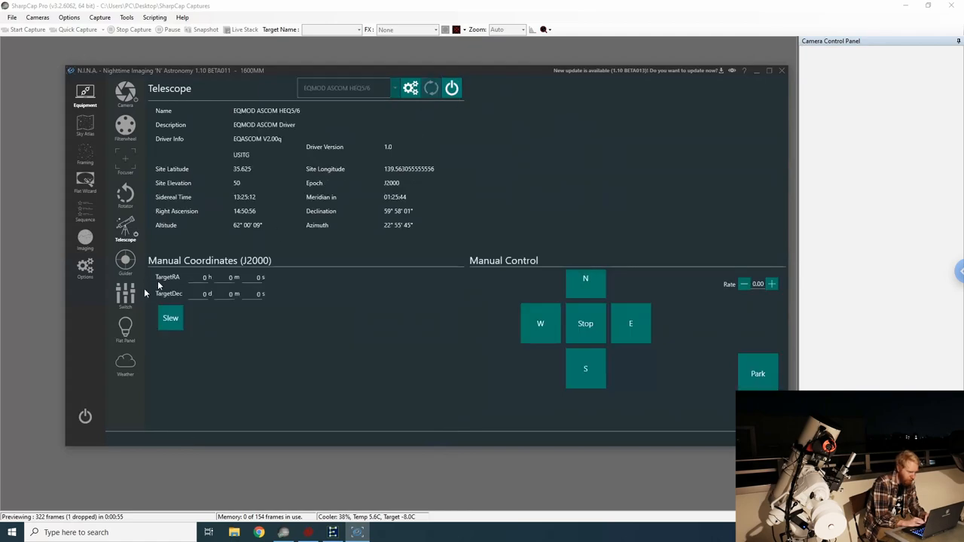
Run a plate solve from Imaging > Plate Solving to get the telescope's sky coordinates.
{"action": "left_click", "coordinate": [85, 240]}
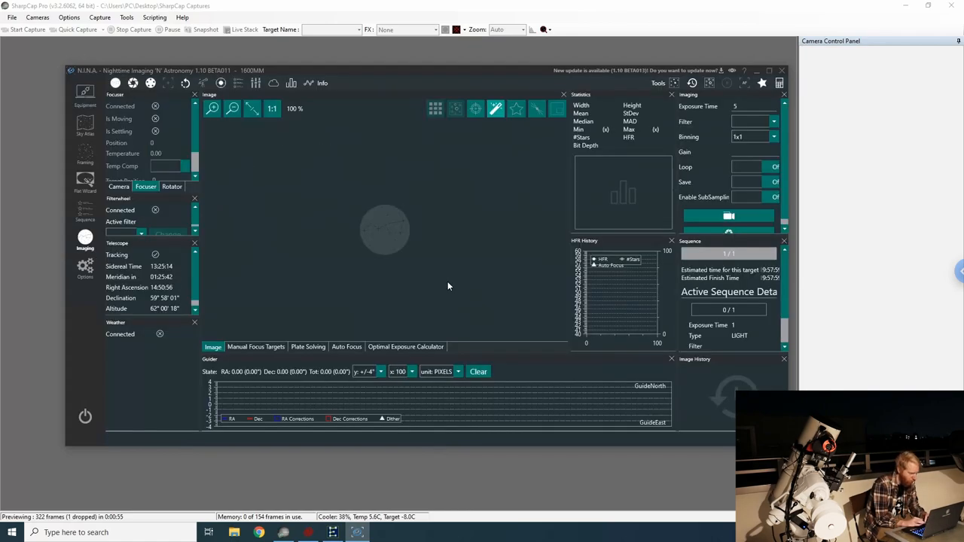
{"action": "left_click", "coordinate": [308, 347]}
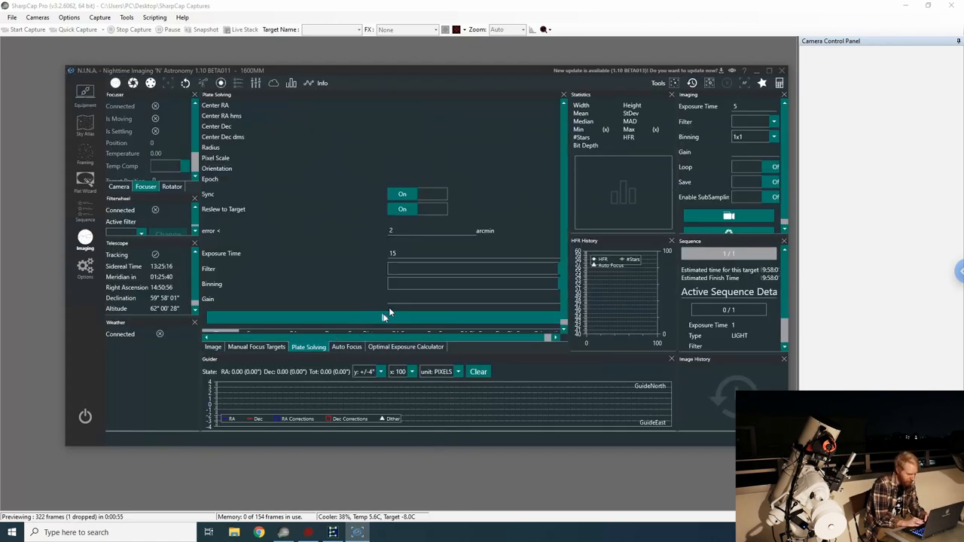
{"action": "left_click", "coordinate": [383, 317]}
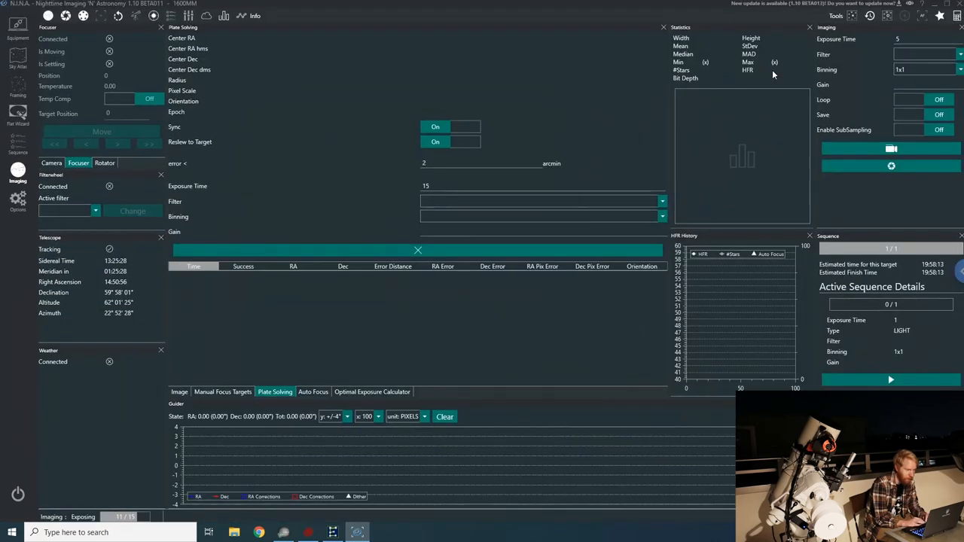
{"action": "mouse_move", "coordinate": [335, 250]}
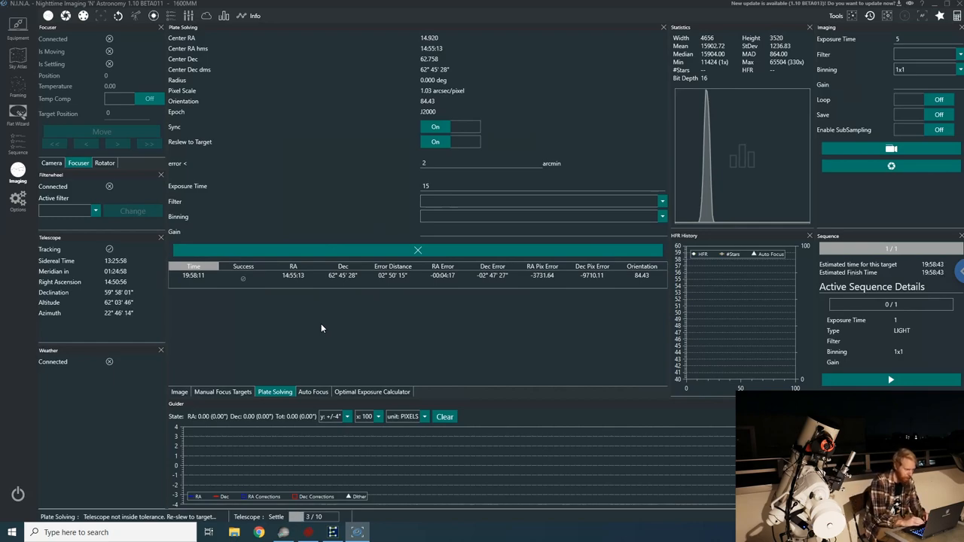
{"action": "left_click", "coordinate": [307, 534]}
{"action": "type", "text": "0"}
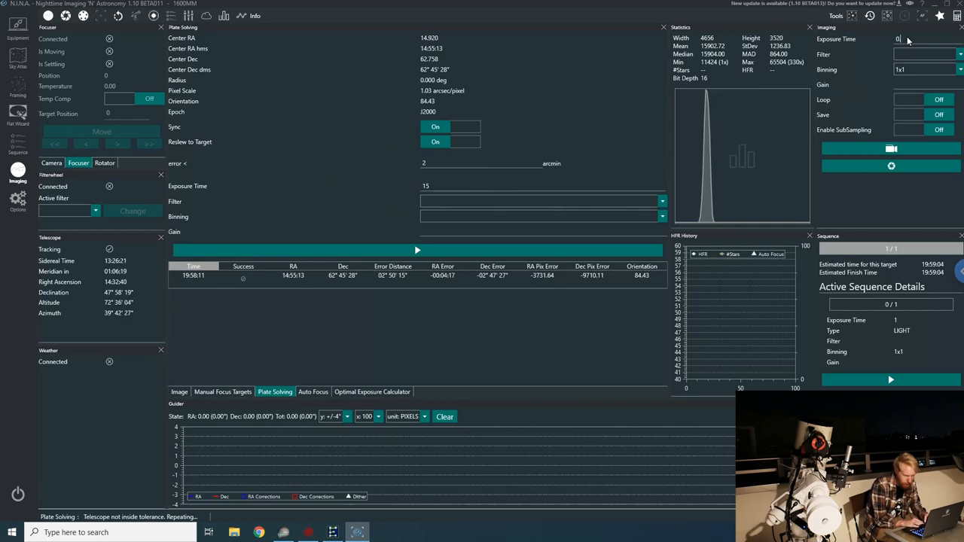
{"action": "type", "text": "1"}
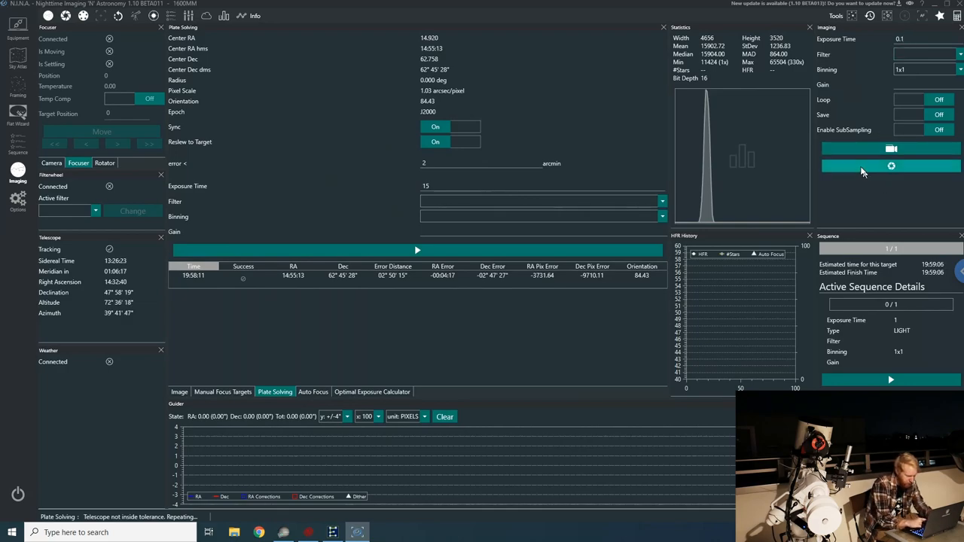
{"action": "left_click", "coordinate": [939, 99]}
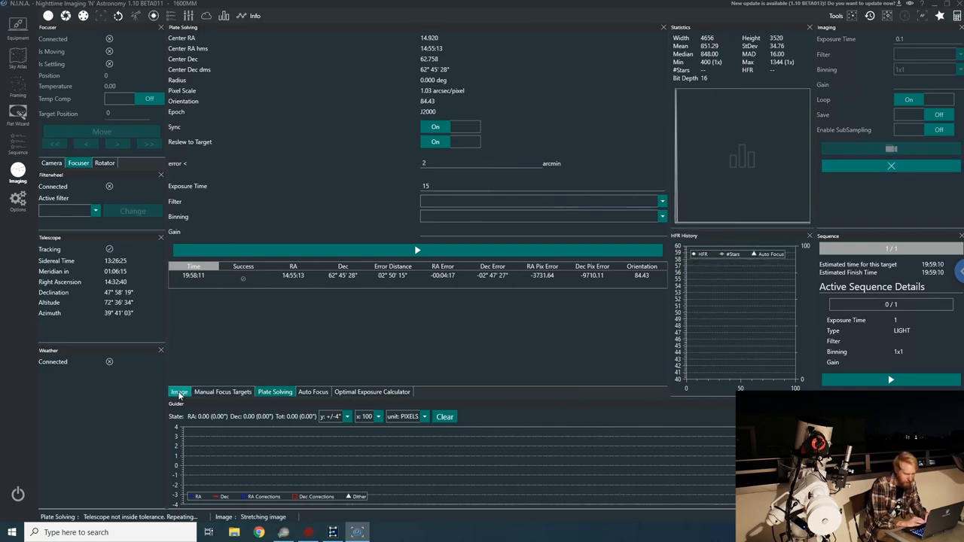
{"action": "left_click", "coordinate": [180, 391]}
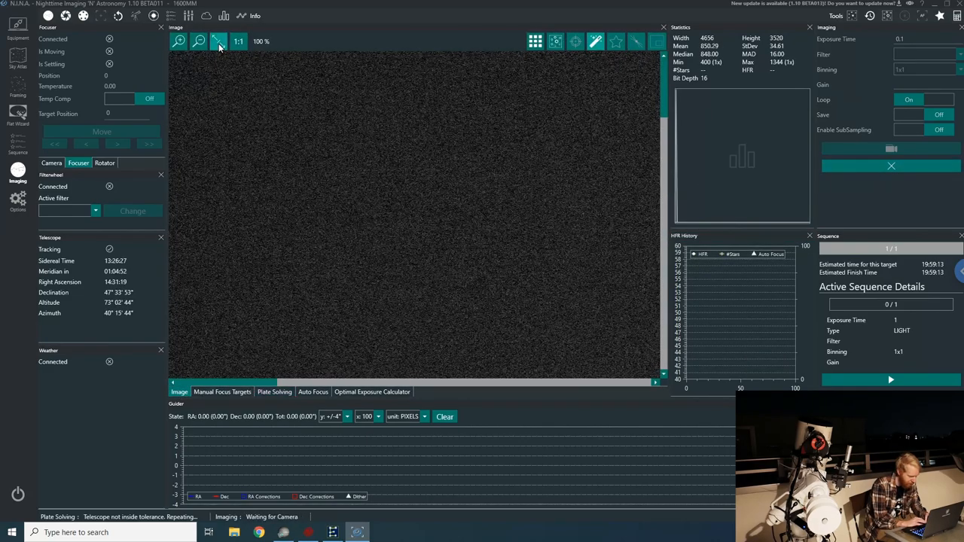
{"action": "left_click", "coordinate": [217, 40]}
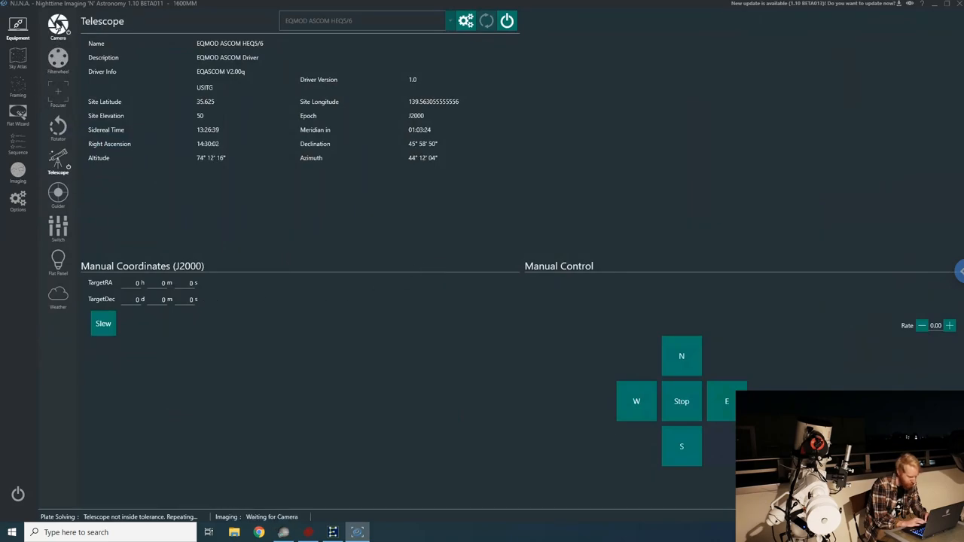
{"action": "left_click", "coordinate": [57, 29]}
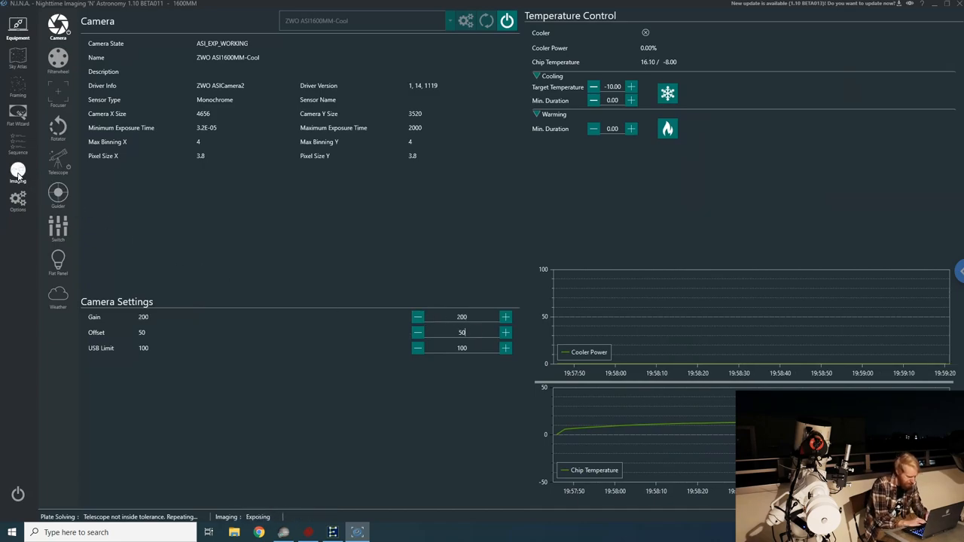
{"action": "left_click", "coordinate": [18, 175]}
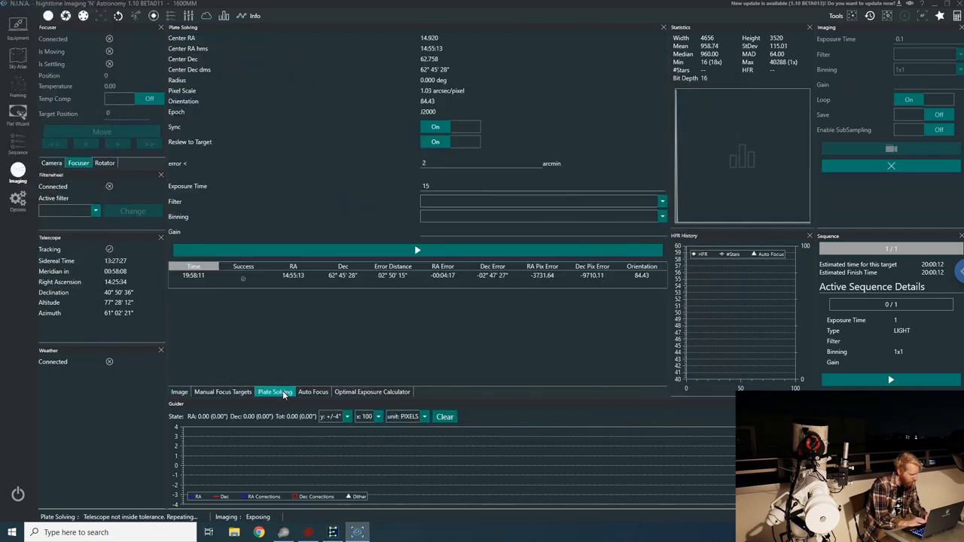
{"action": "left_click", "coordinate": [179, 392]}
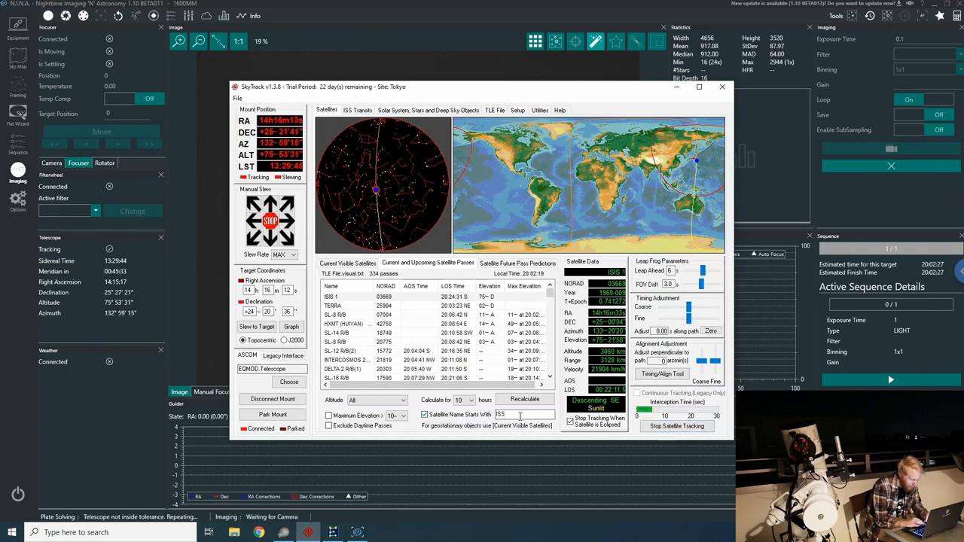
Recalculate passes filtered to one satellite name and select the single remaining pass.
{"action": "left_click", "coordinate": [525, 397]}
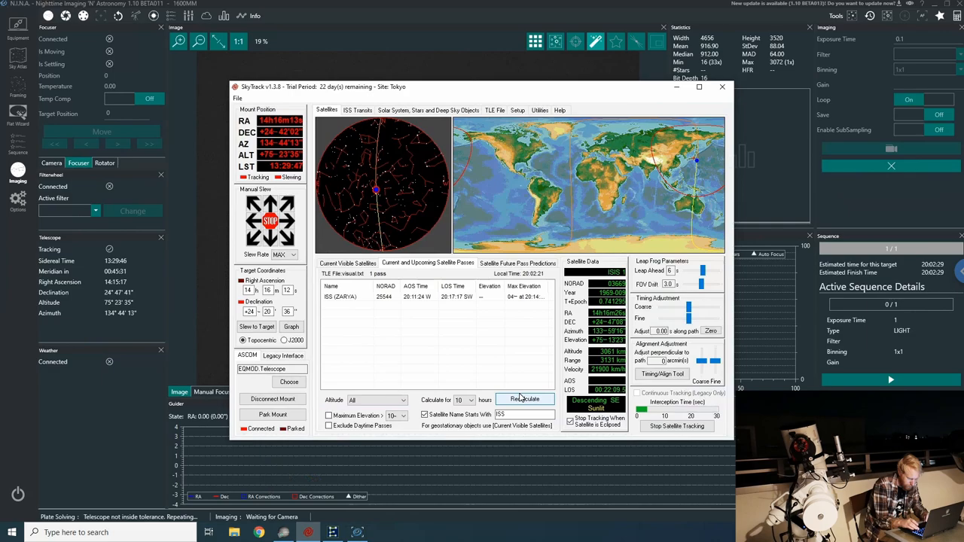
{"action": "left_click", "coordinate": [524, 398]}
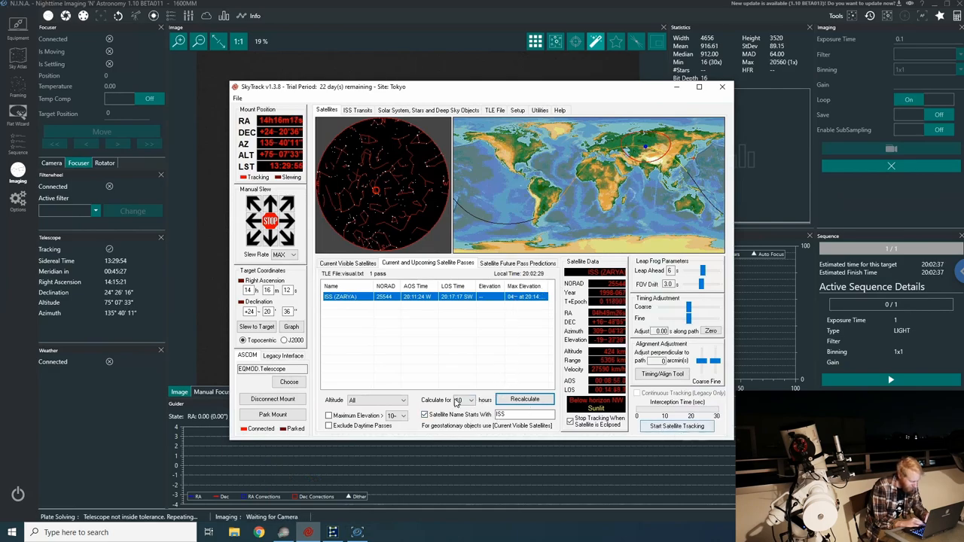
{"action": "left_click", "coordinate": [346, 263]}
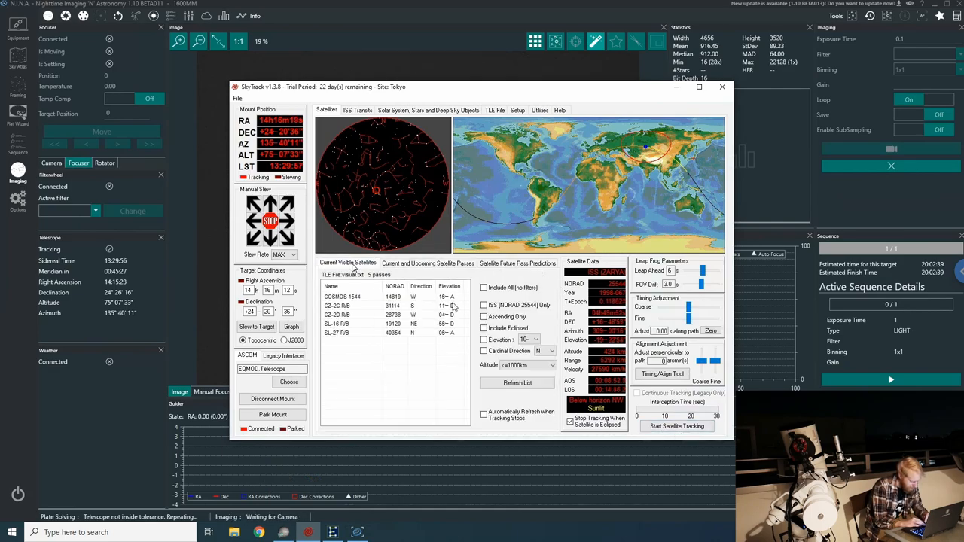
{"action": "left_click", "coordinate": [427, 262]}
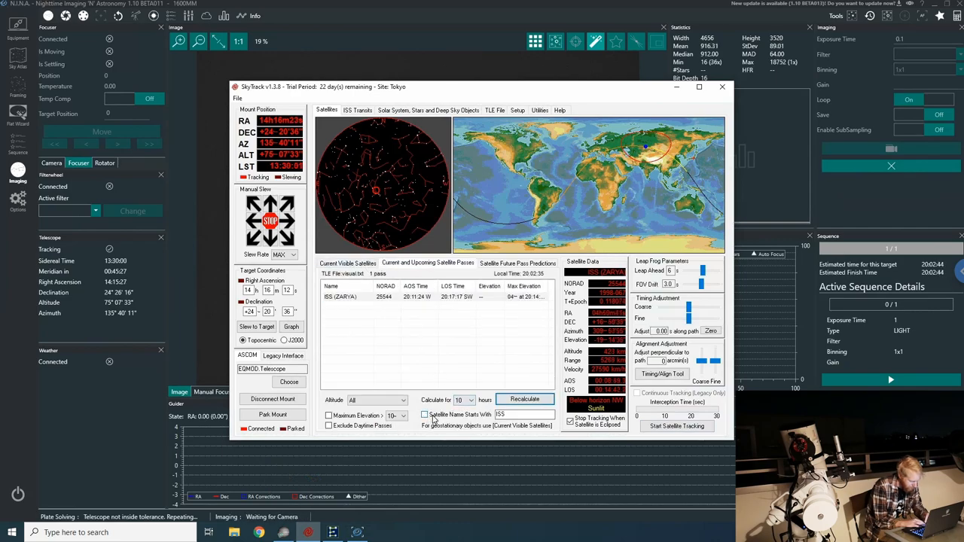
Clear the satellite name filter and recalculate the full list of passes.
{"action": "left_click", "coordinate": [524, 399]}
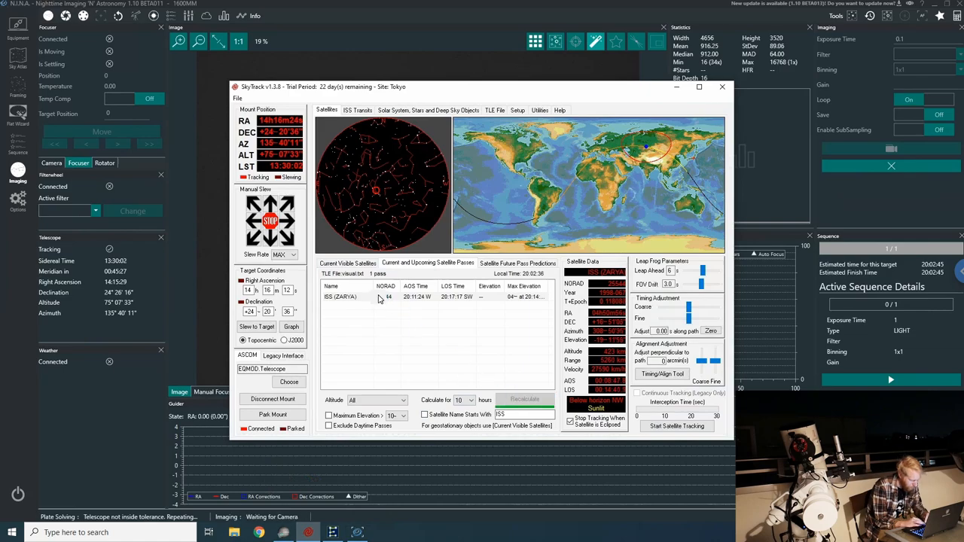
{"action": "left_click", "coordinate": [524, 399]}
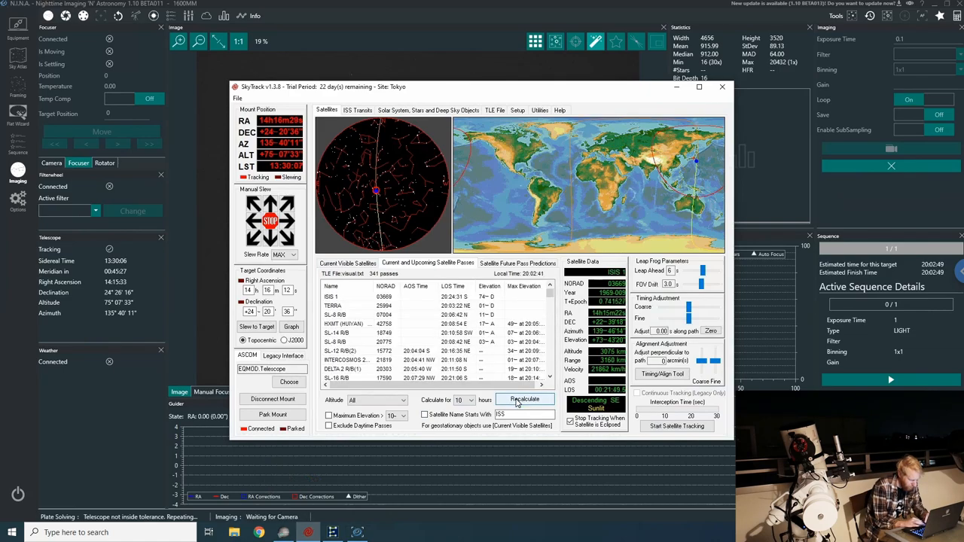
{"action": "left_click", "coordinate": [525, 399]}
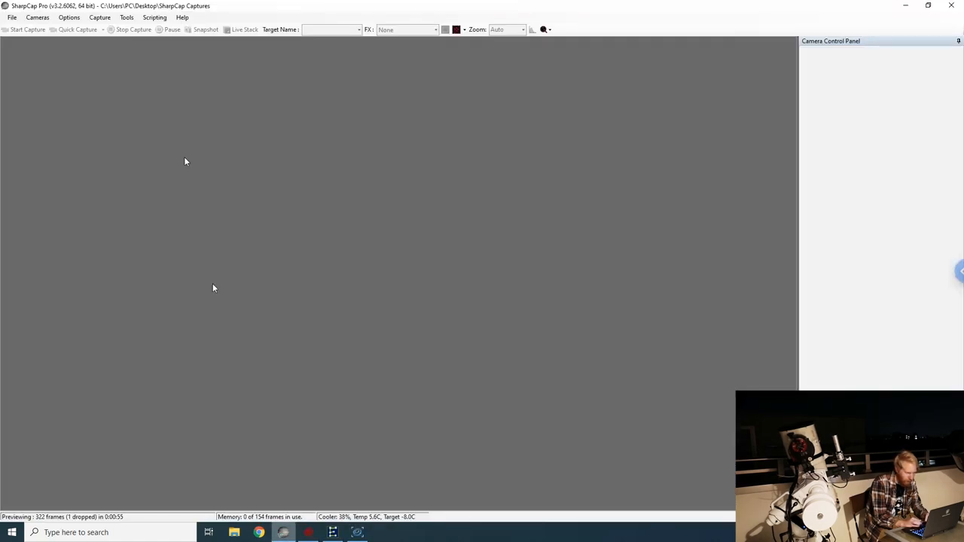
Select the ZWO ASI1600MM Cool from the Cameras menu to start its live preview.
{"action": "left_click", "coordinate": [36, 18]}
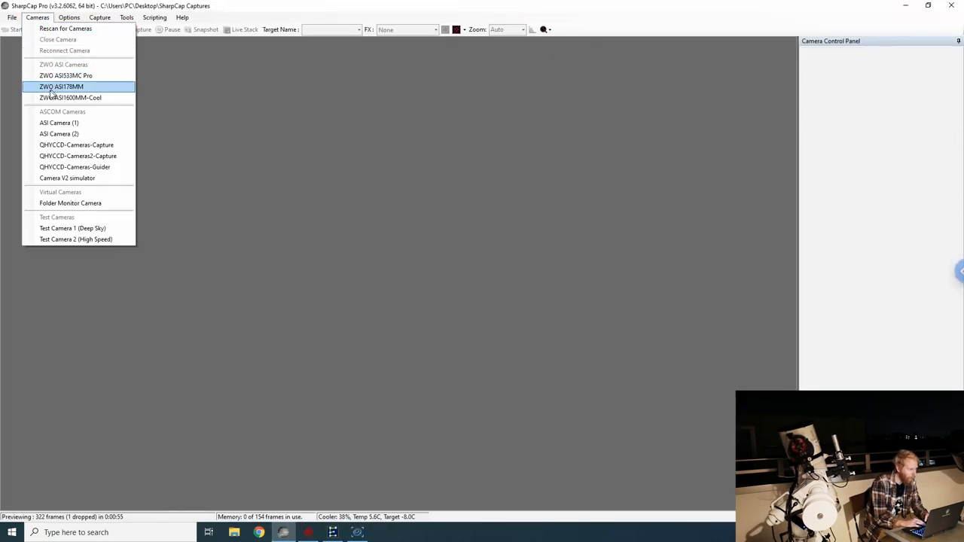
{"action": "left_click", "coordinate": [70, 97]}
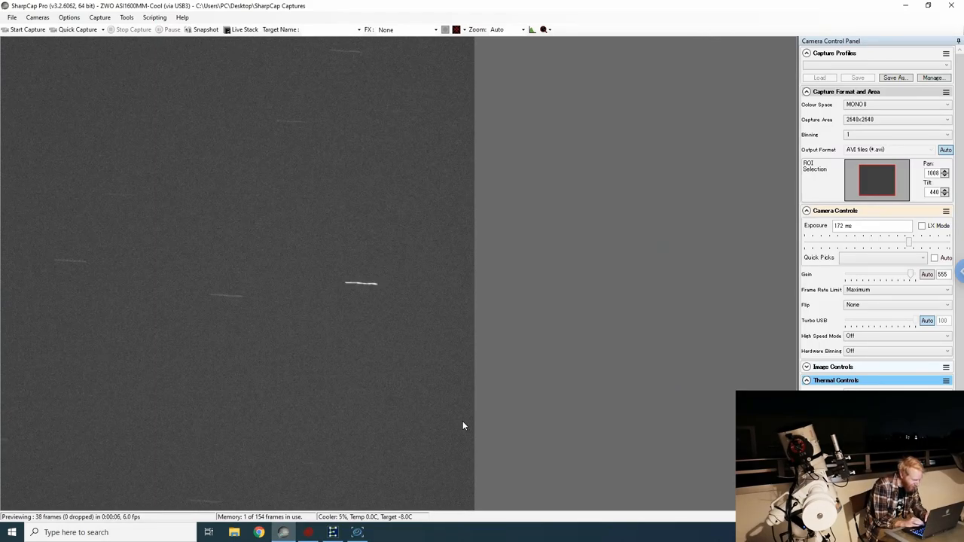
{"action": "mouse_move", "coordinate": [262, 443]}
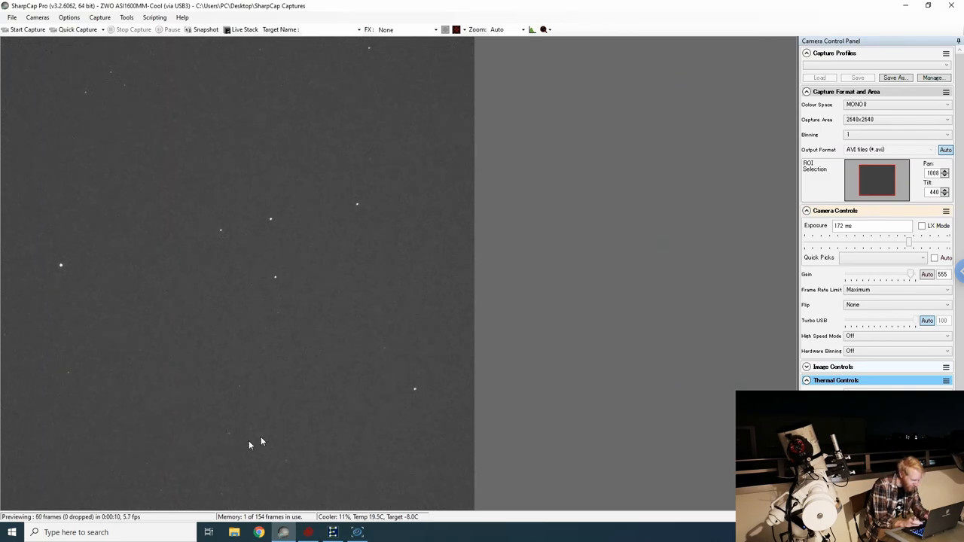
{"action": "mouse_move", "coordinate": [431, 440]}
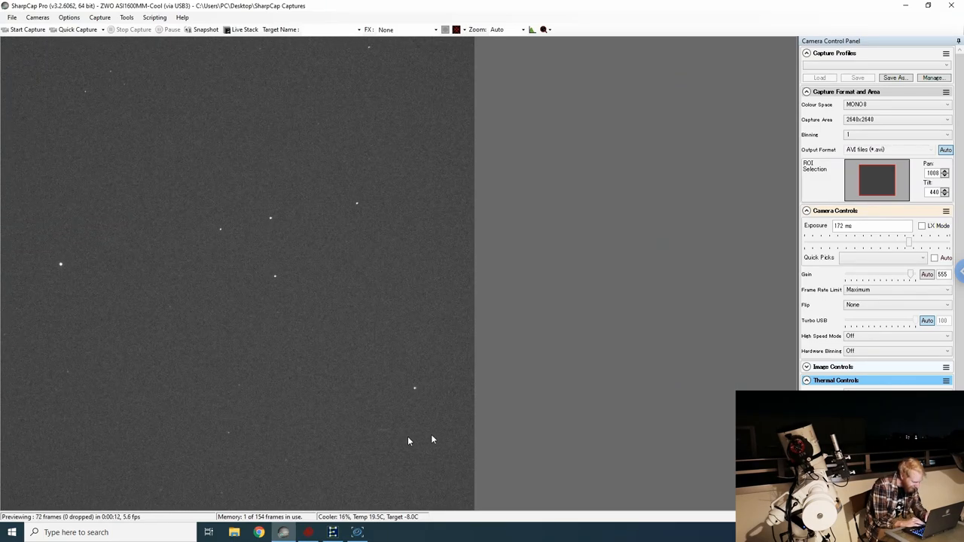
{"action": "mouse_move", "coordinate": [557, 440]}
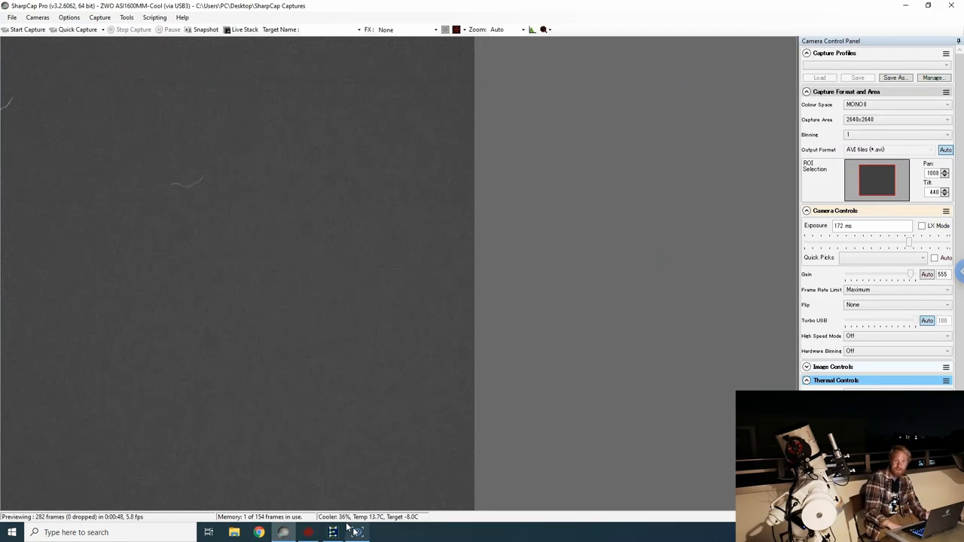
Bring SkyTrack forward from the taskbar over the running camera preview.
{"action": "left_click", "coordinate": [331, 533]}
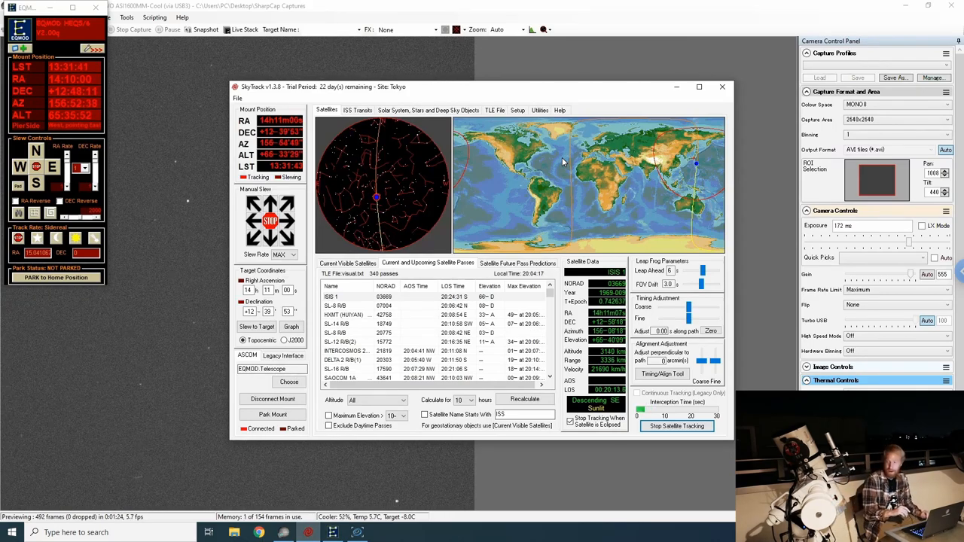
{"action": "mouse_move", "coordinate": [267, 480]}
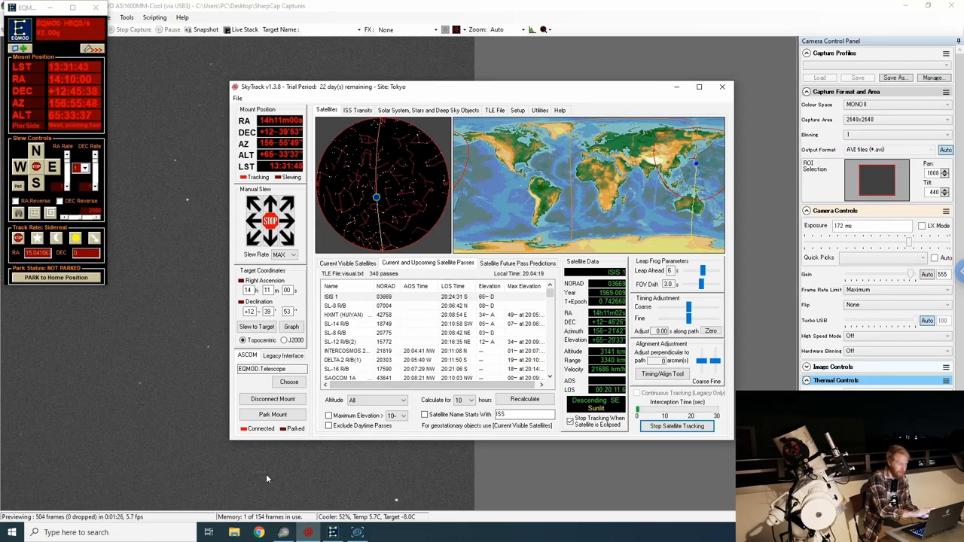